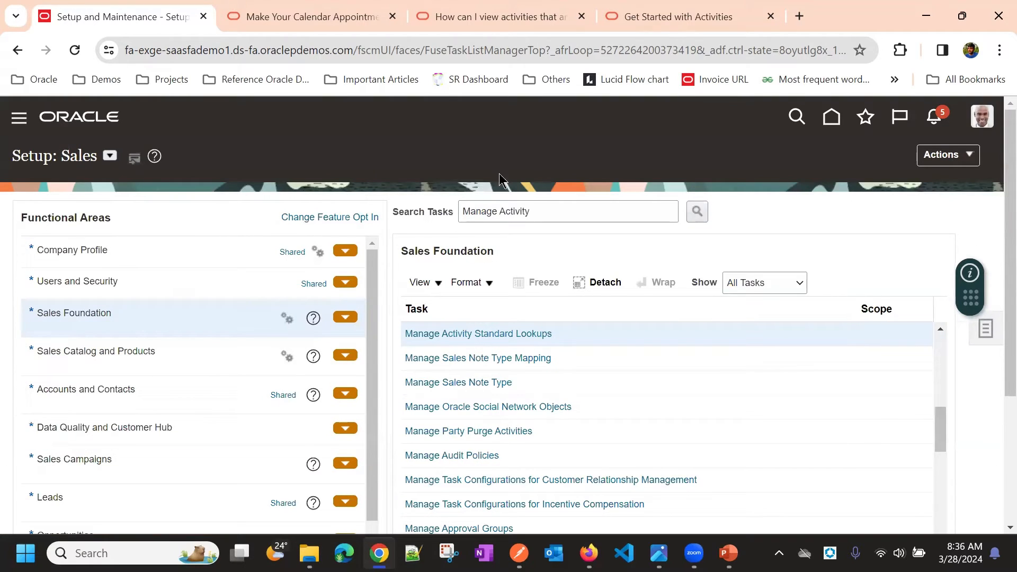
mouse_move(524, 341)
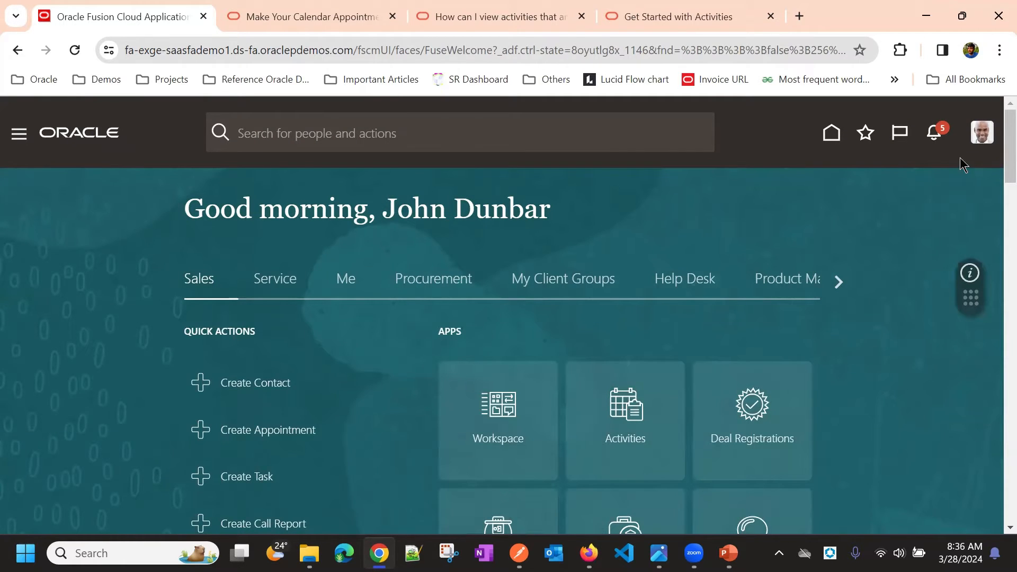
Step: Choose Set Preferences from the Settings and Actions menu under the profile picture
left_click(981, 133)
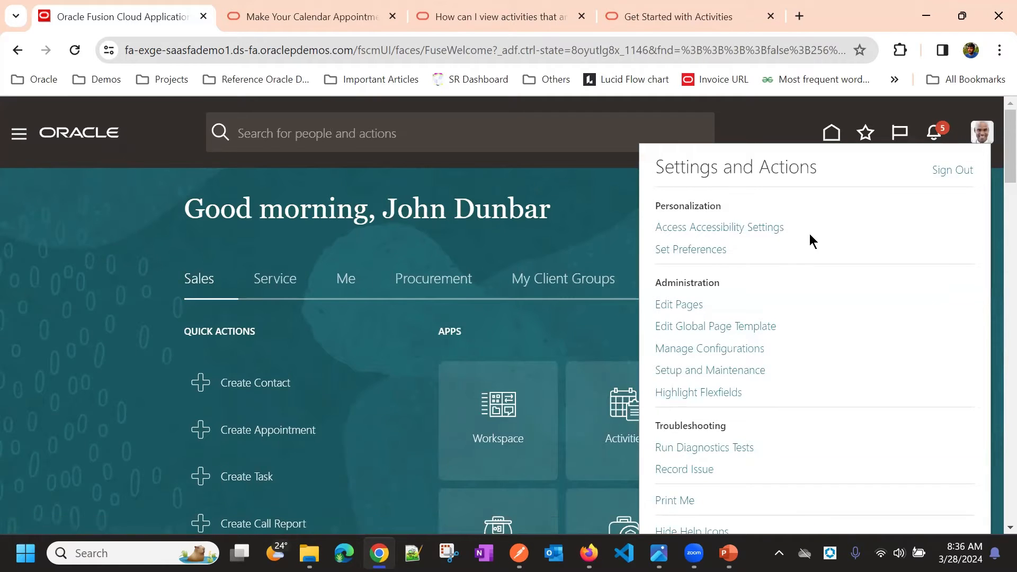
mouse_move(761, 268)
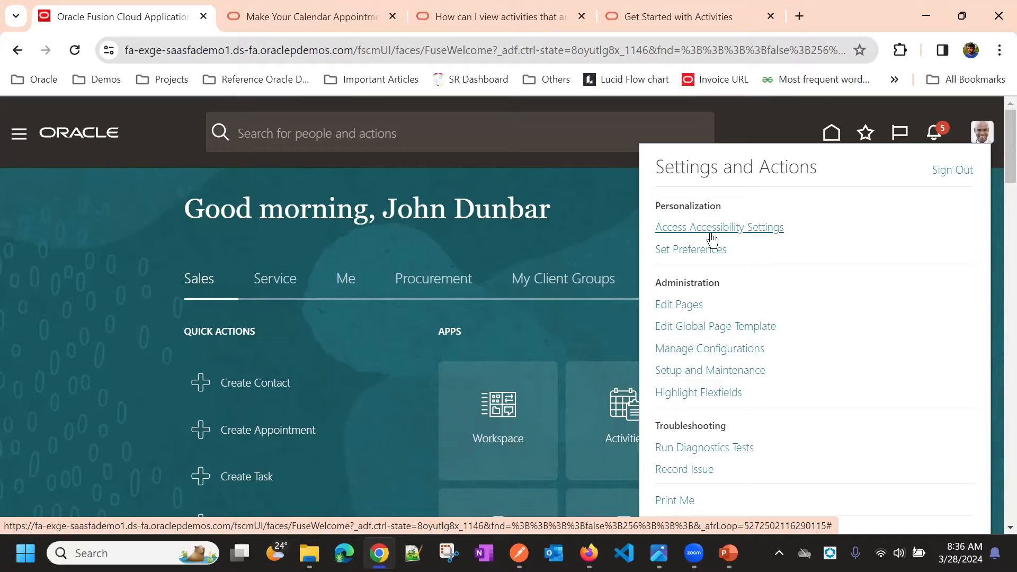
mouse_move(690, 249)
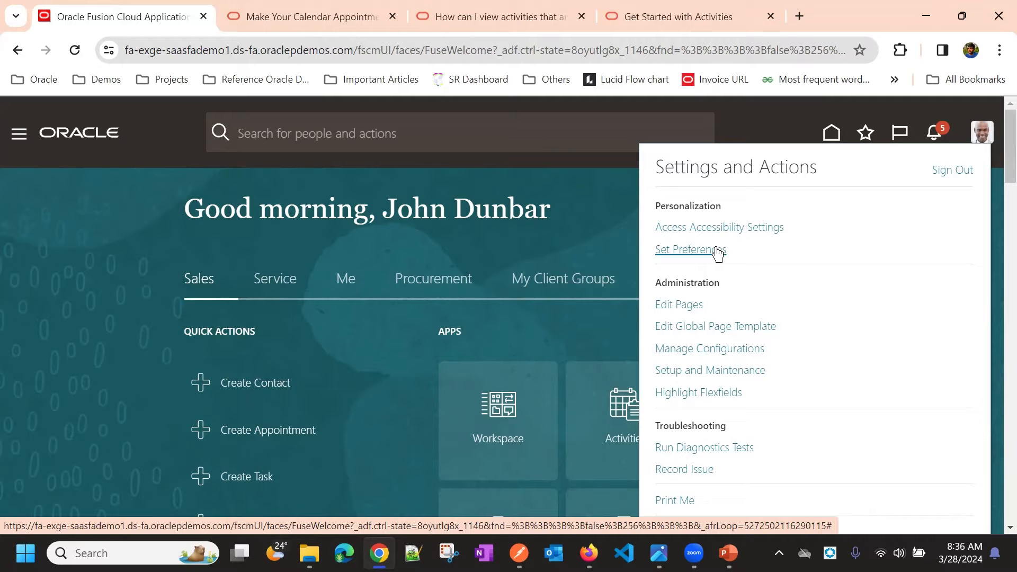
mouse_move(718, 255)
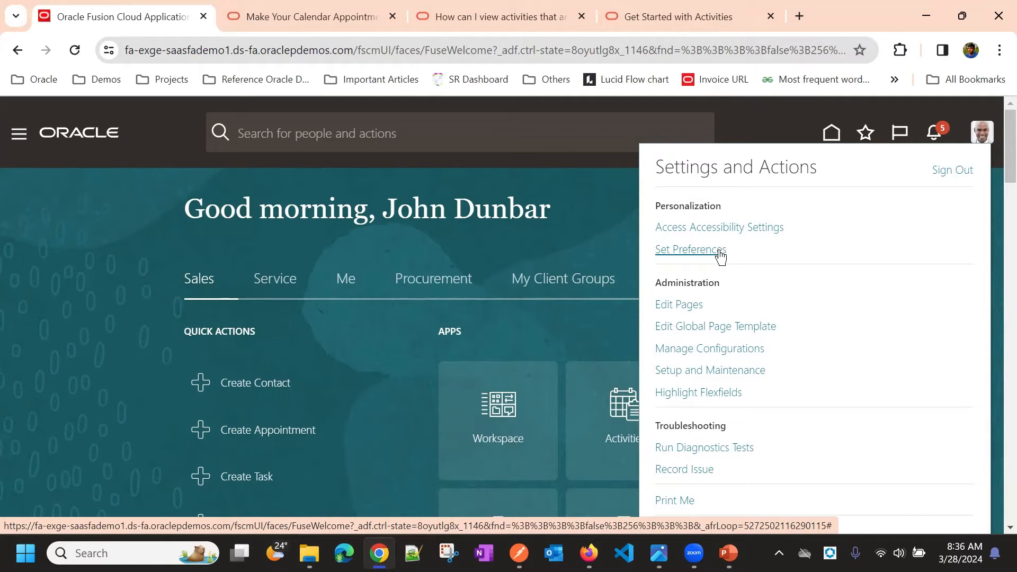
left_click(690, 249)
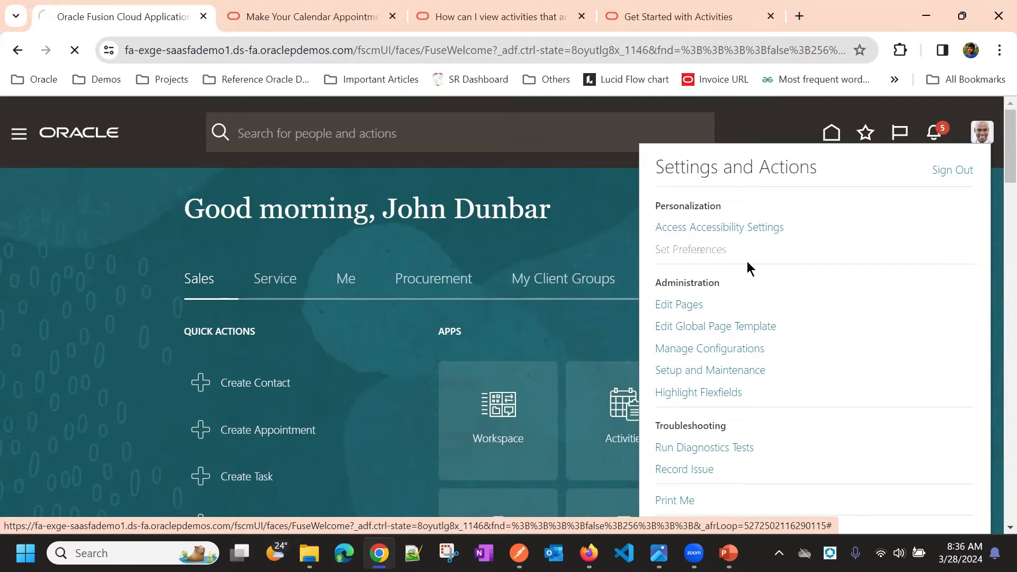
left_click(690, 249)
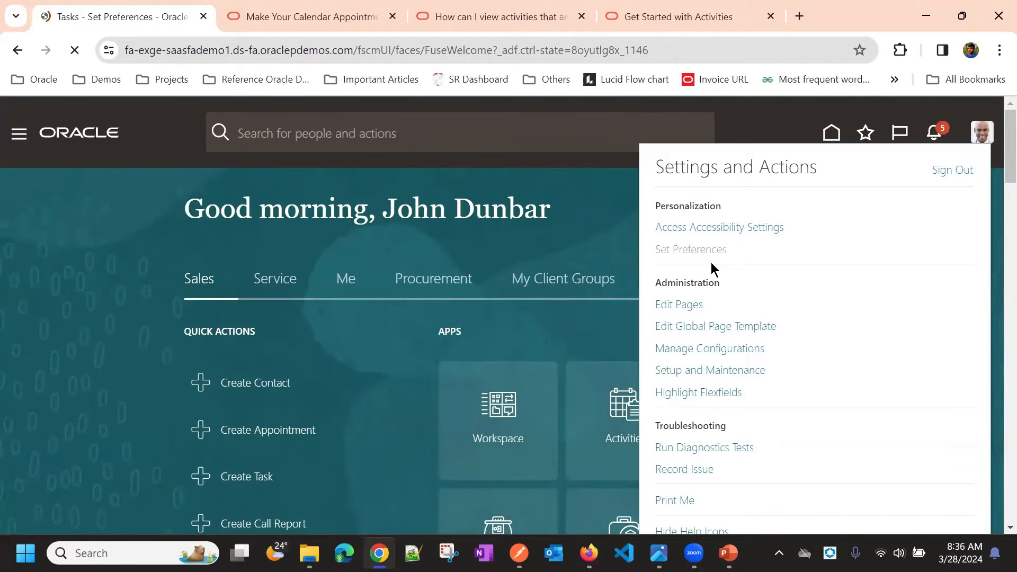
Step: Browse the Preferences categories and go into General Preferences: Regional
left_click(689, 249)
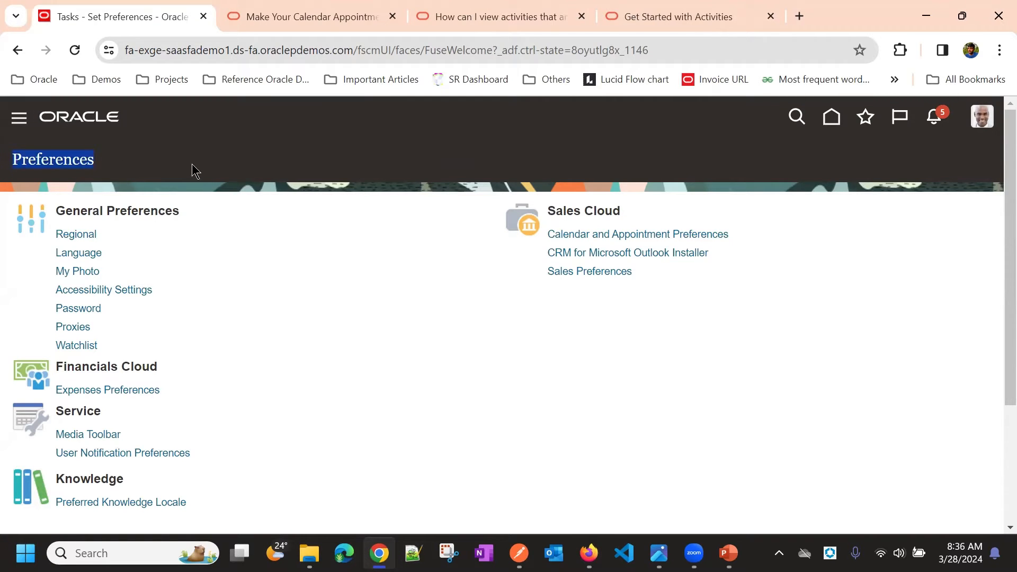
scroll("down", 3)
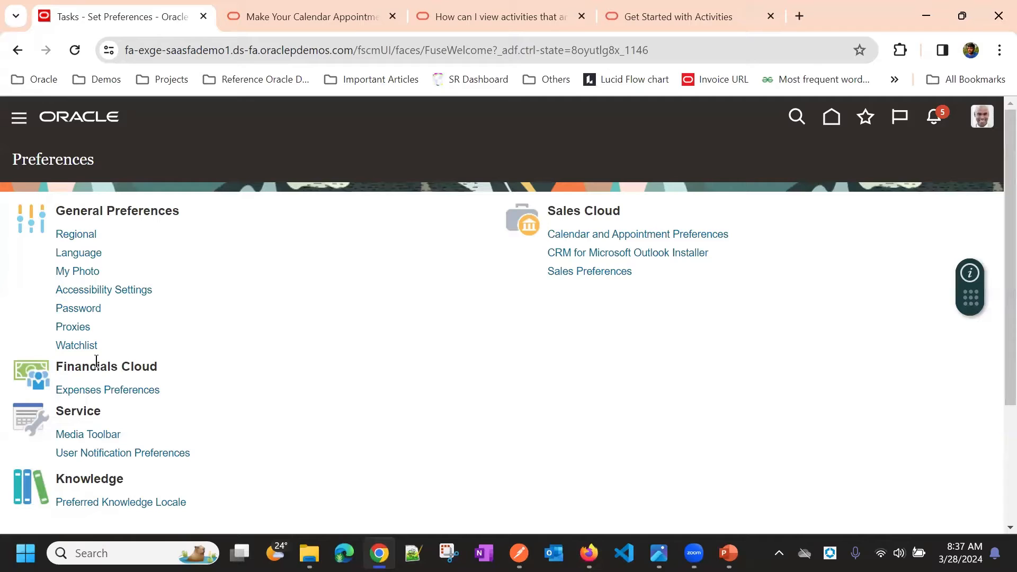
double_click(78, 412)
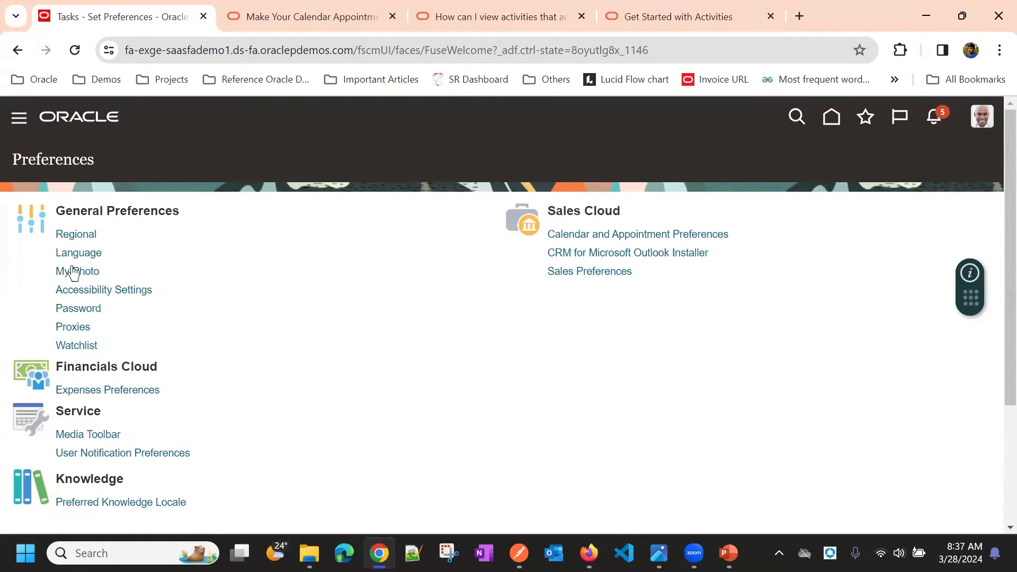
left_click(76, 234)
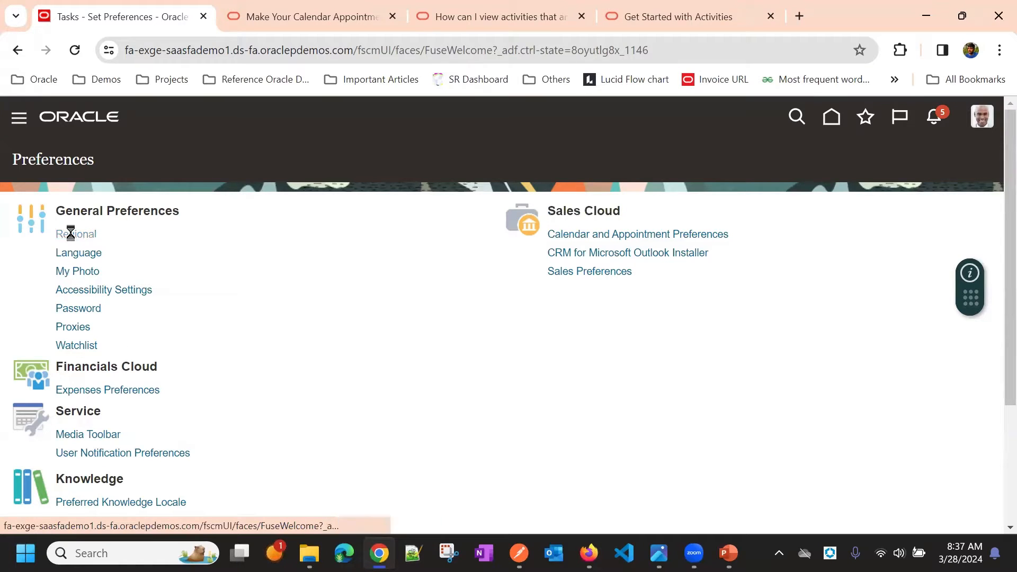
Step: Keep the -1,234.567 number format and US Dollar currency, then save and close Regional
left_click(75, 233)
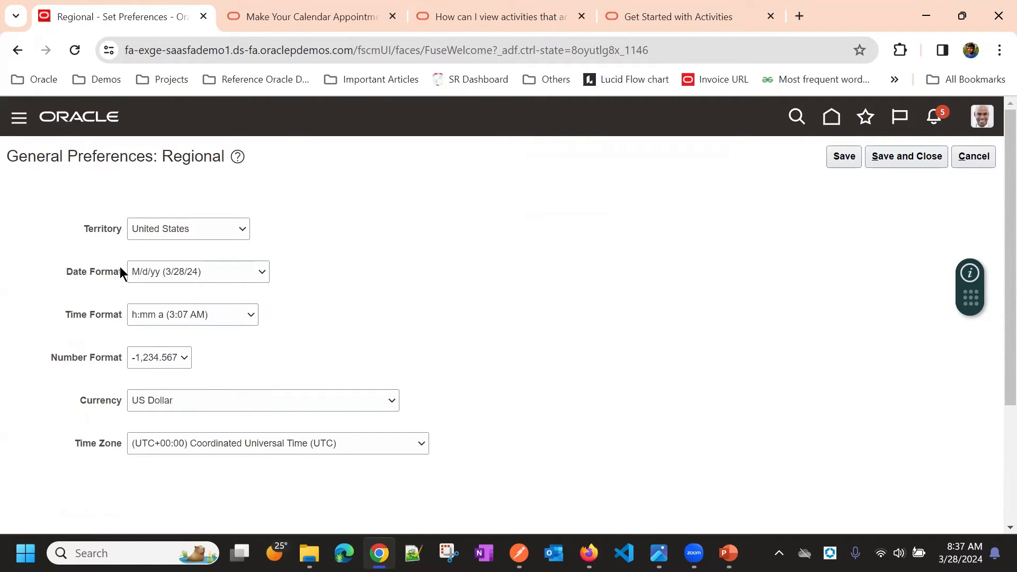
mouse_move(543, 284)
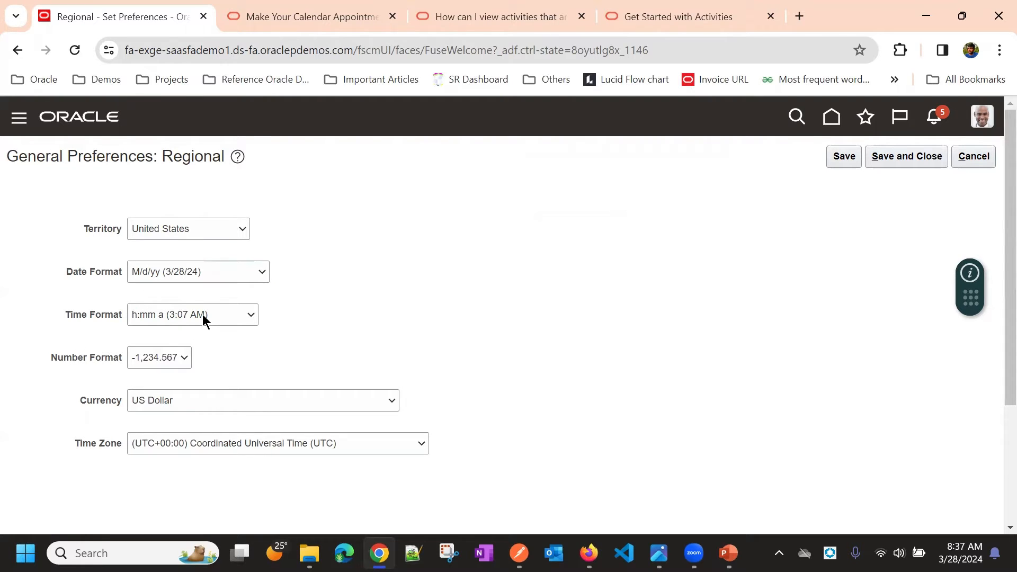
mouse_move(199, 328)
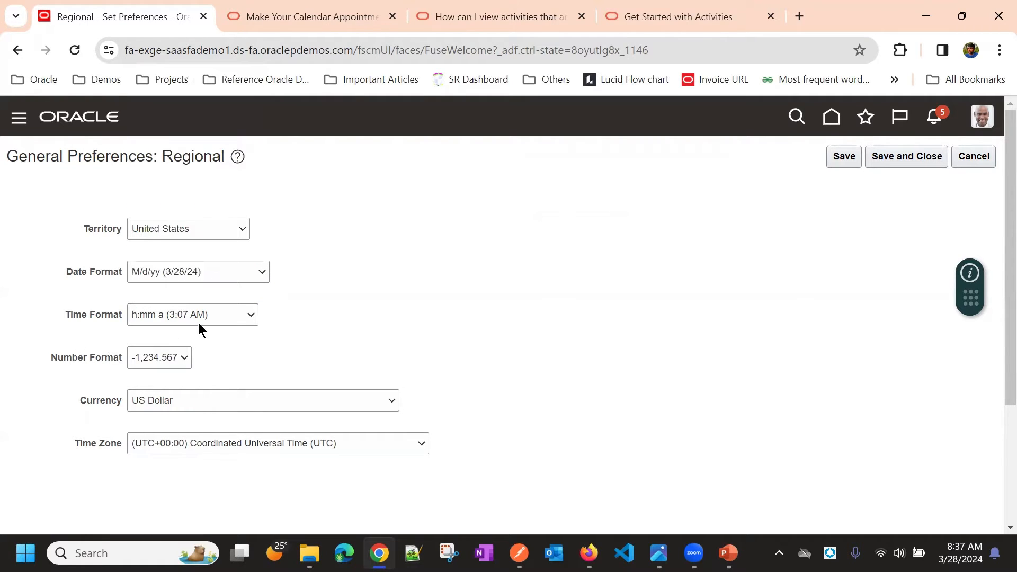
left_click(158, 357)
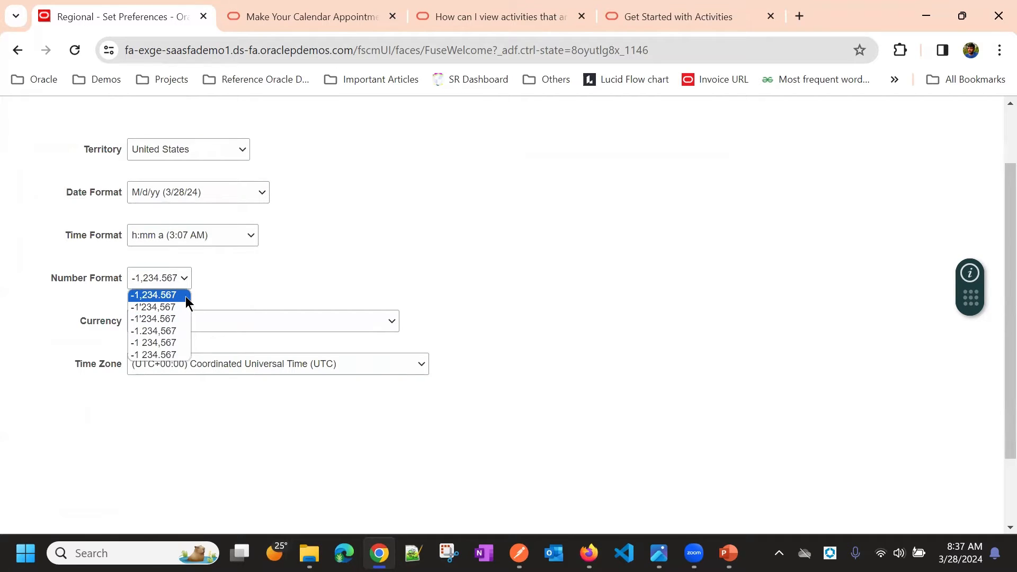
left_click(154, 296)
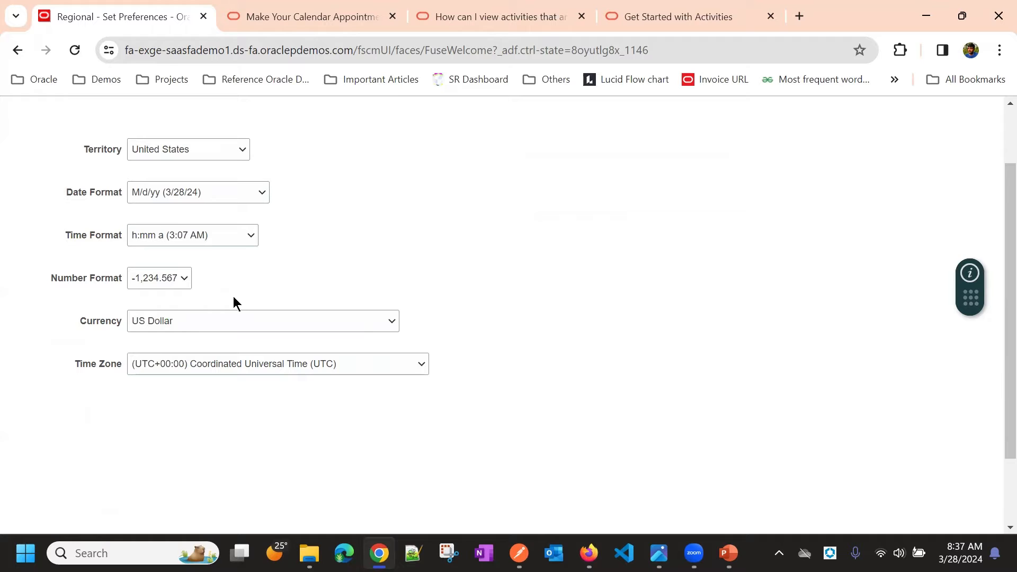
left_click(262, 320)
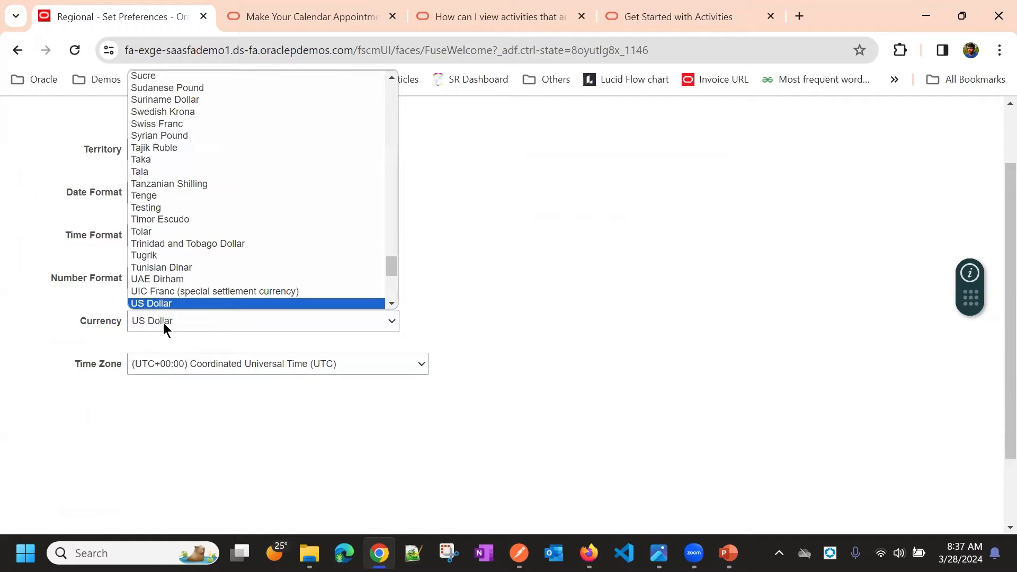
left_click(421, 364)
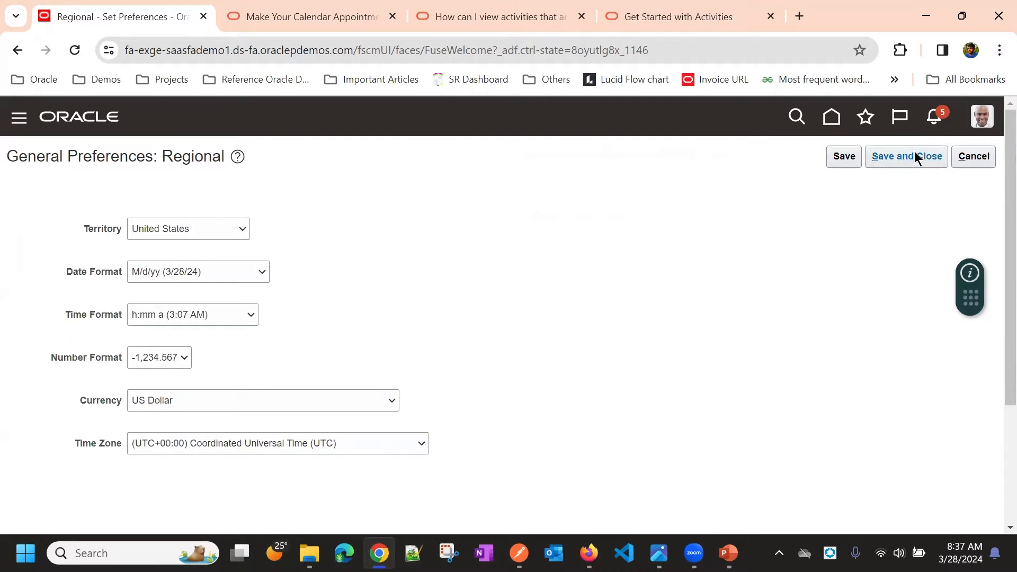
left_click(905, 157)
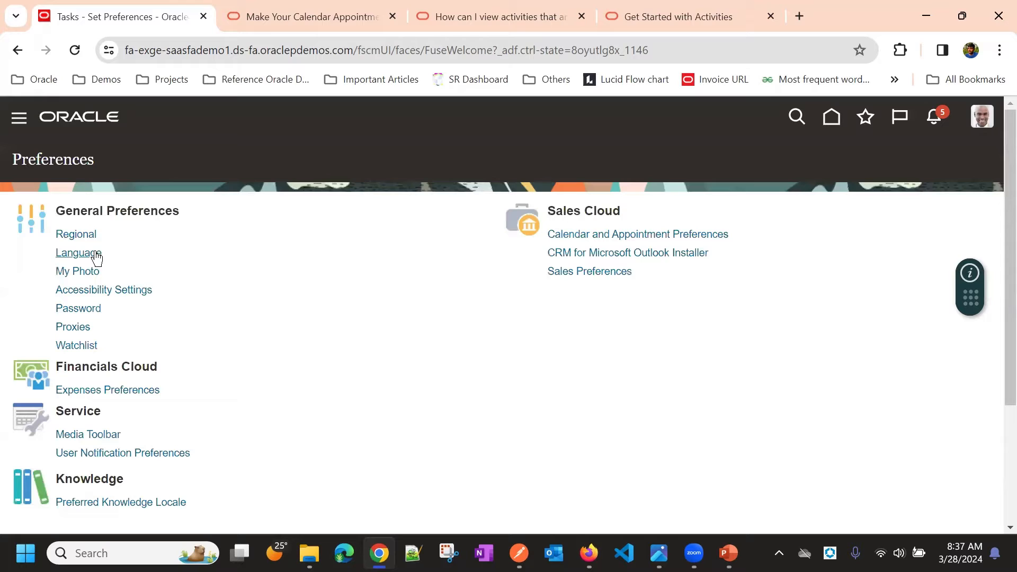
Step: Review the Language defaults (American English) and save them unchanged
left_click(78, 252)
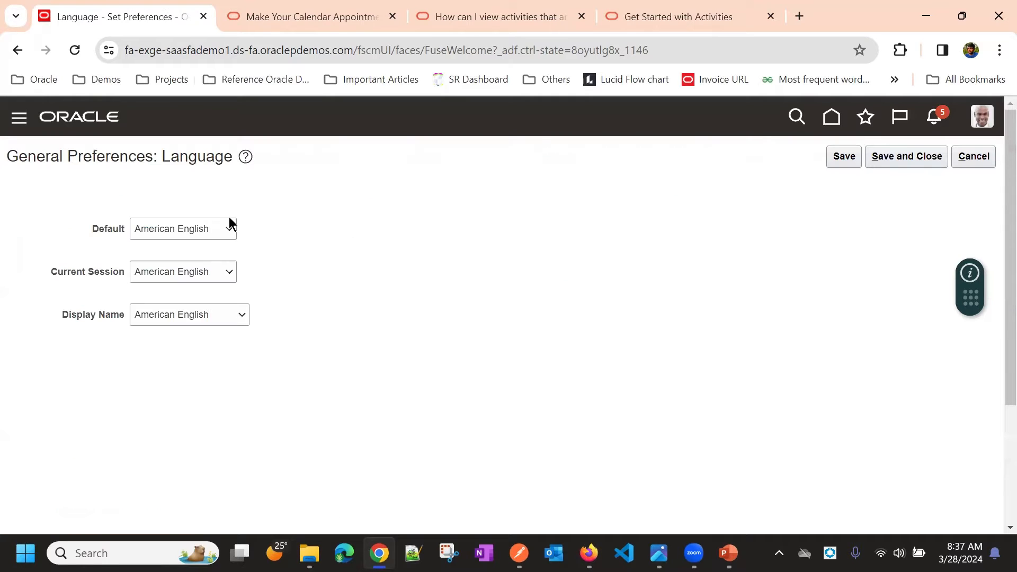
left_click(184, 229)
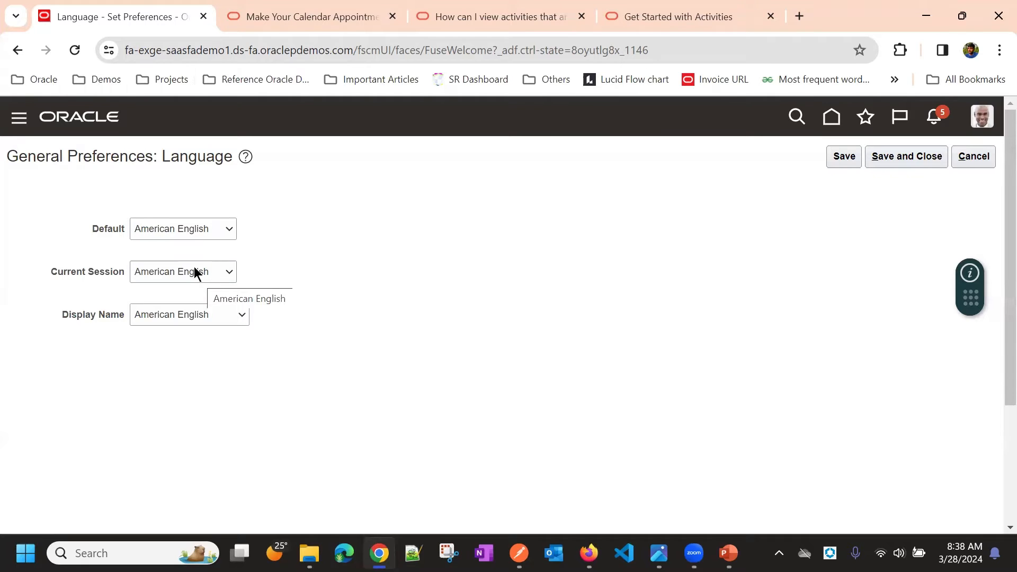
mouse_move(216, 314)
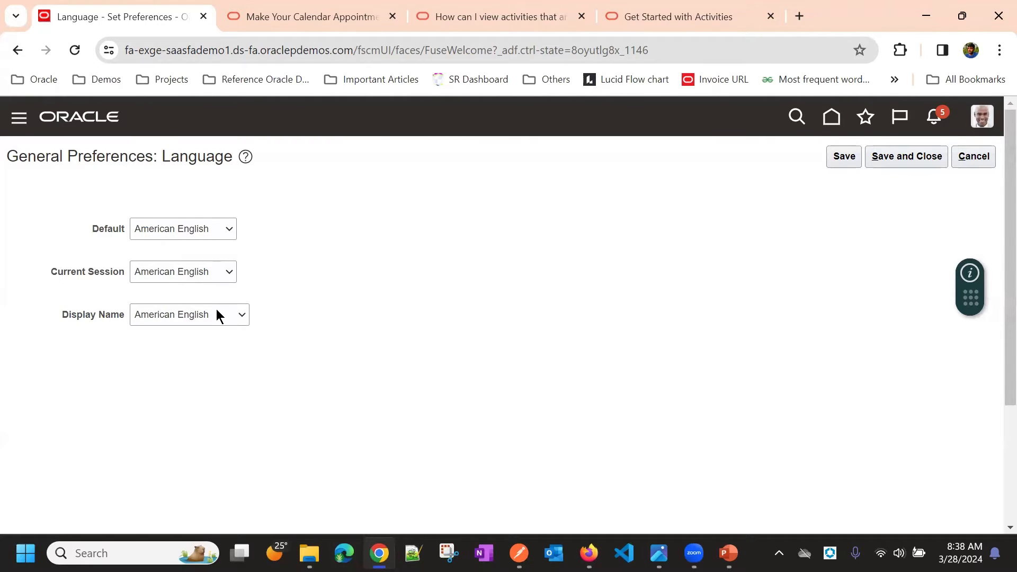
mouse_move(591, 186)
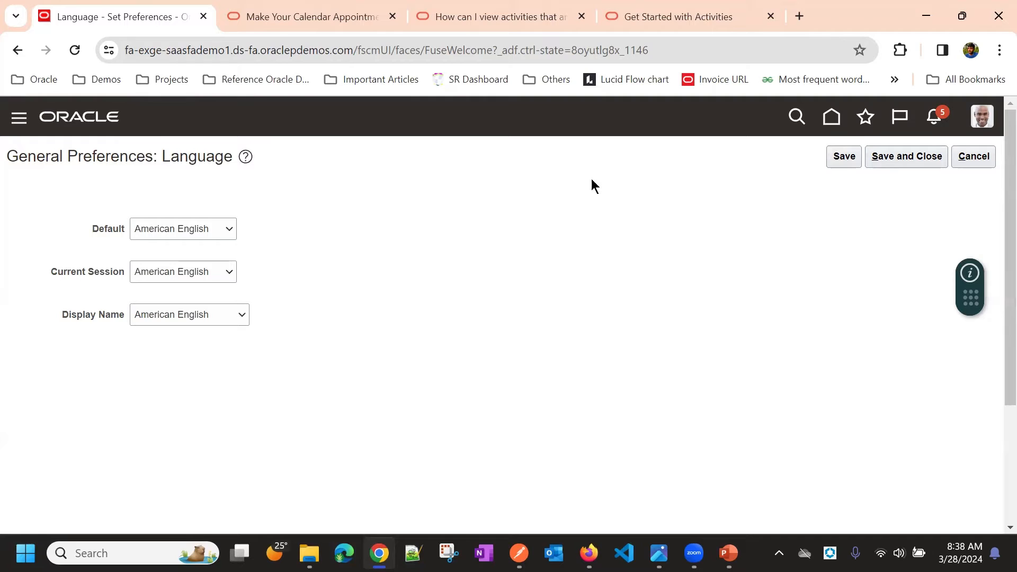
mouse_move(178, 317)
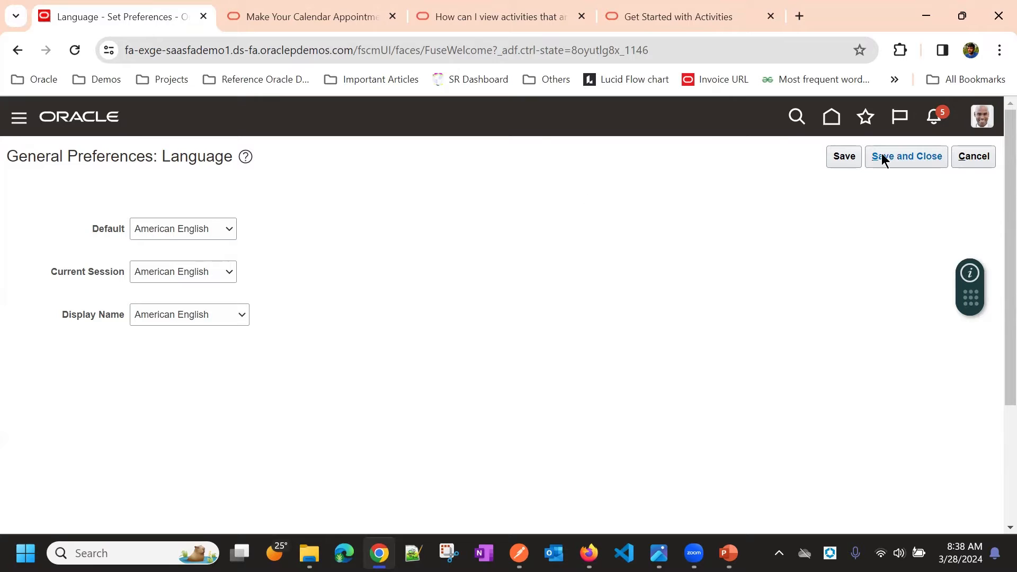
left_click(905, 157)
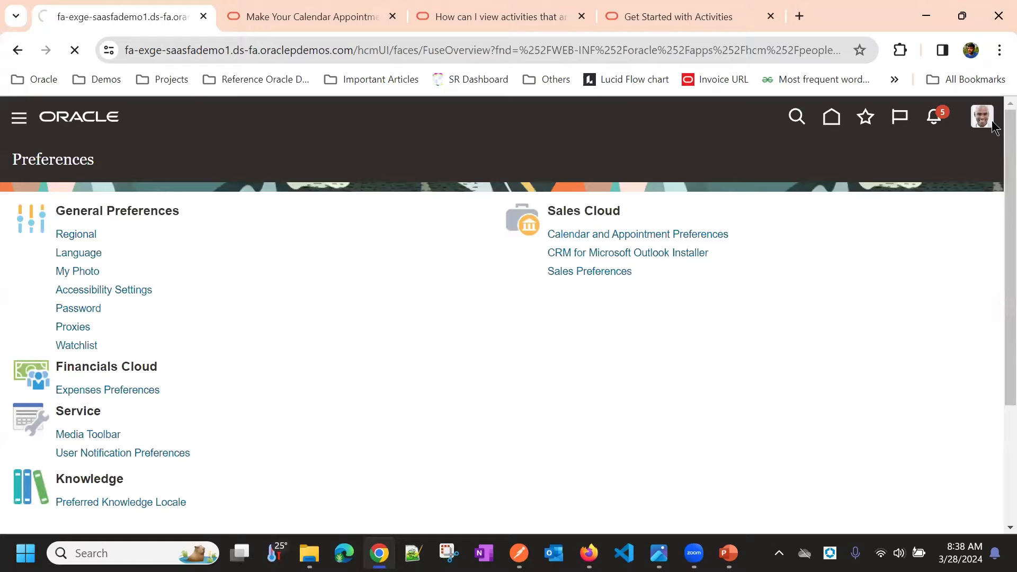
left_click(76, 272)
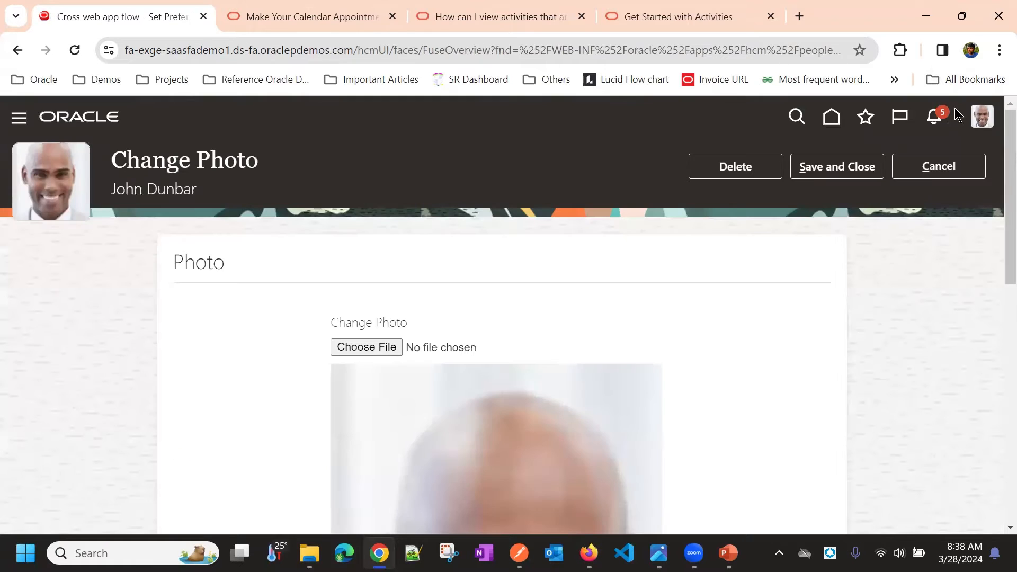
scroll("down", 3)
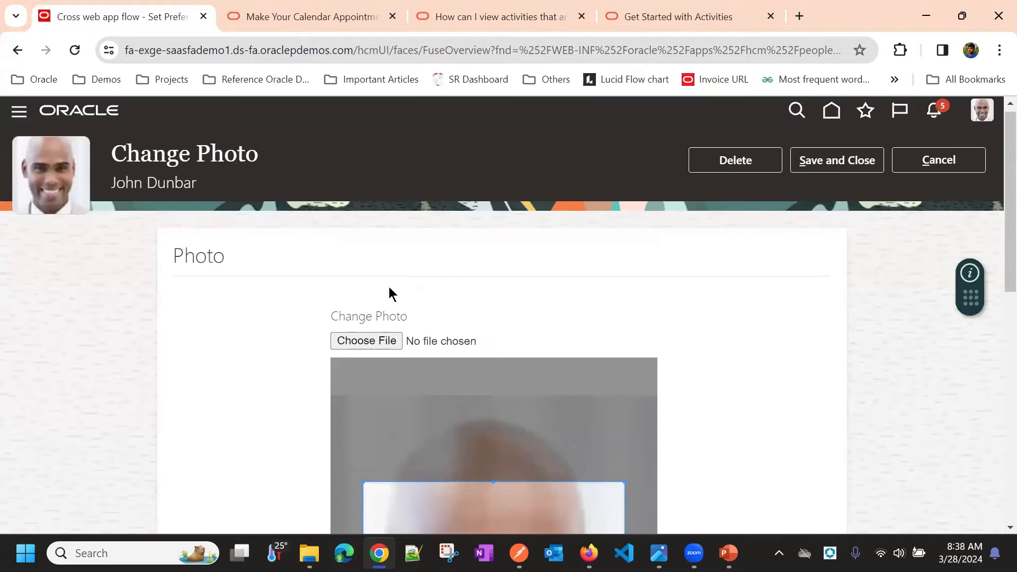
left_click(836, 160)
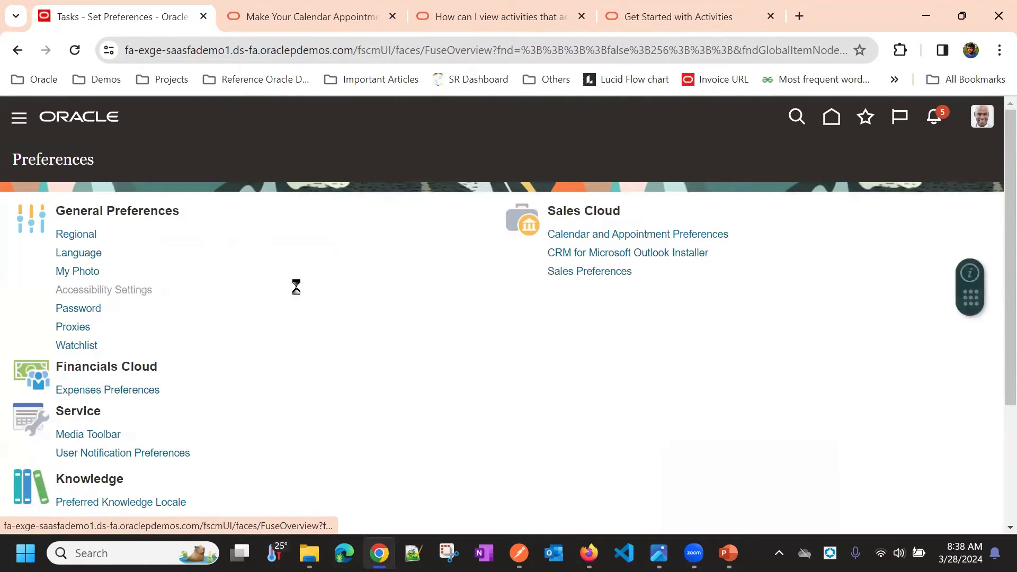
Step: Save Accessibility Settings unchanged with Default Mode and Standard contrast
left_click(103, 291)
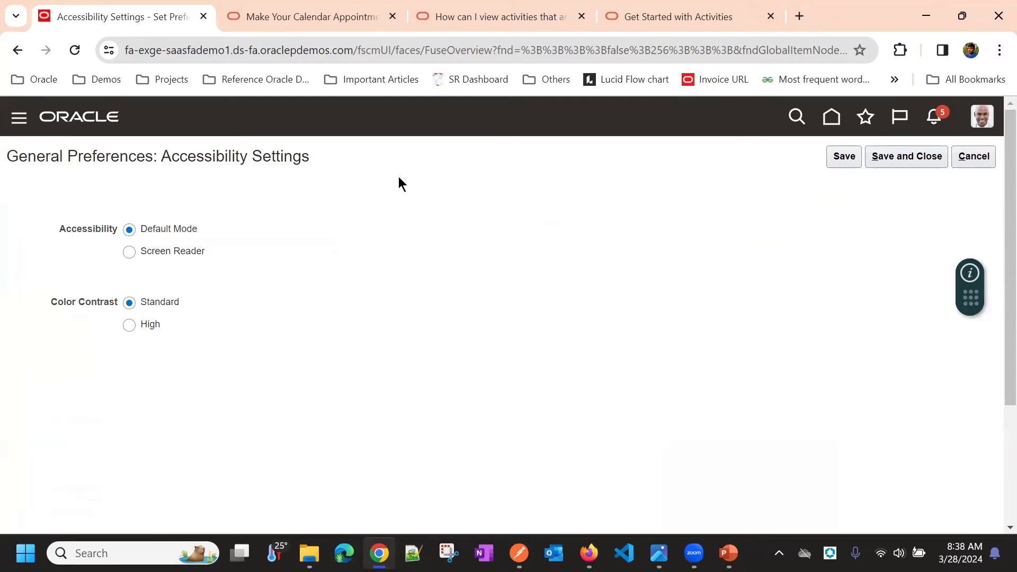
mouse_move(397, 230)
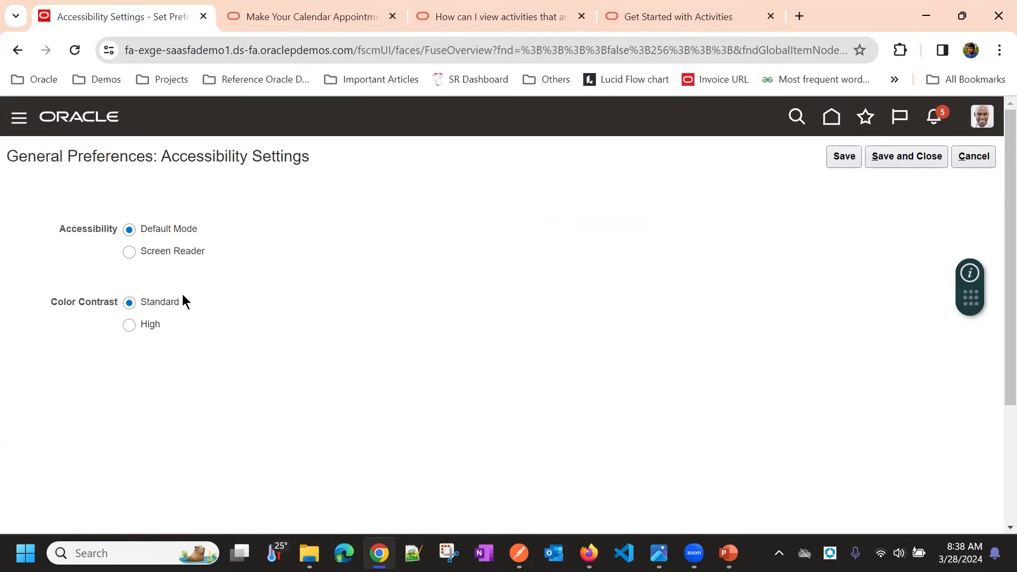
mouse_move(427, 282)
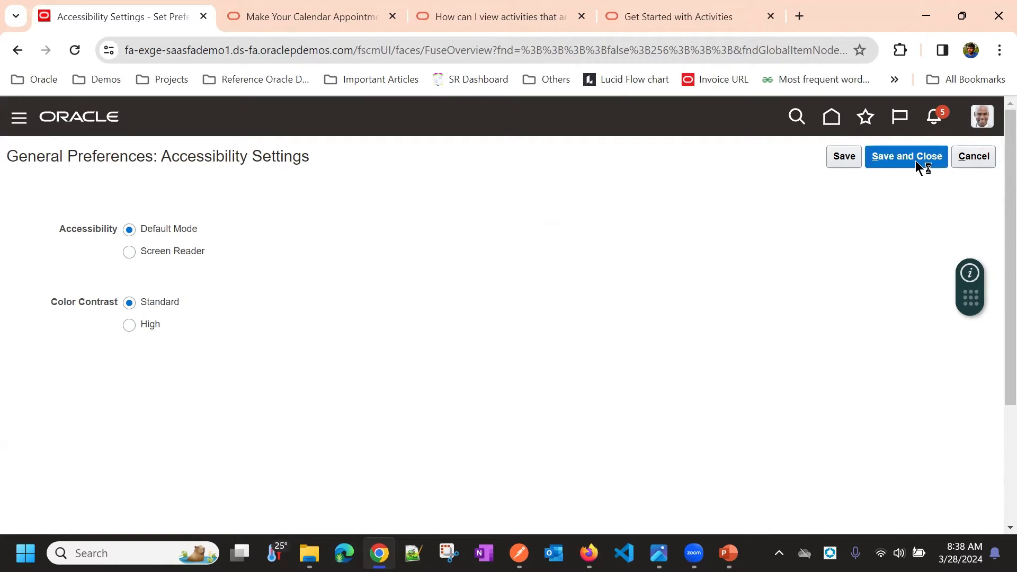
left_click(906, 157)
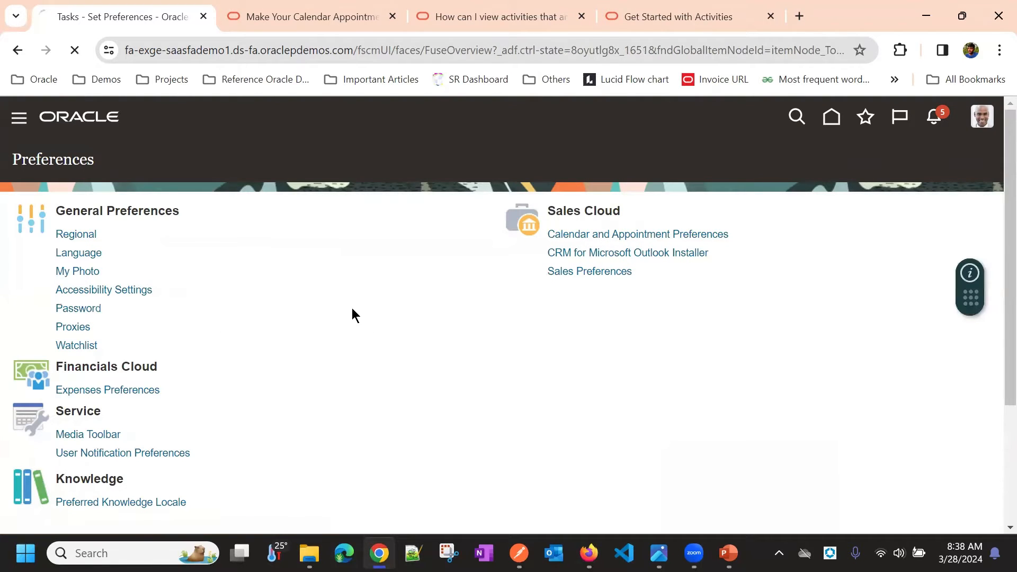
left_click(77, 308)
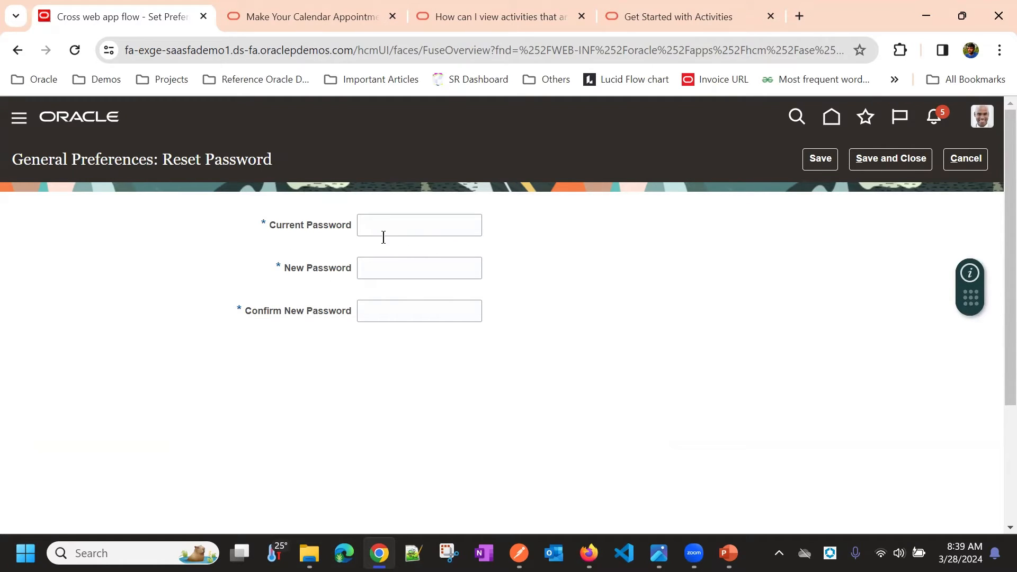
left_click(419, 225)
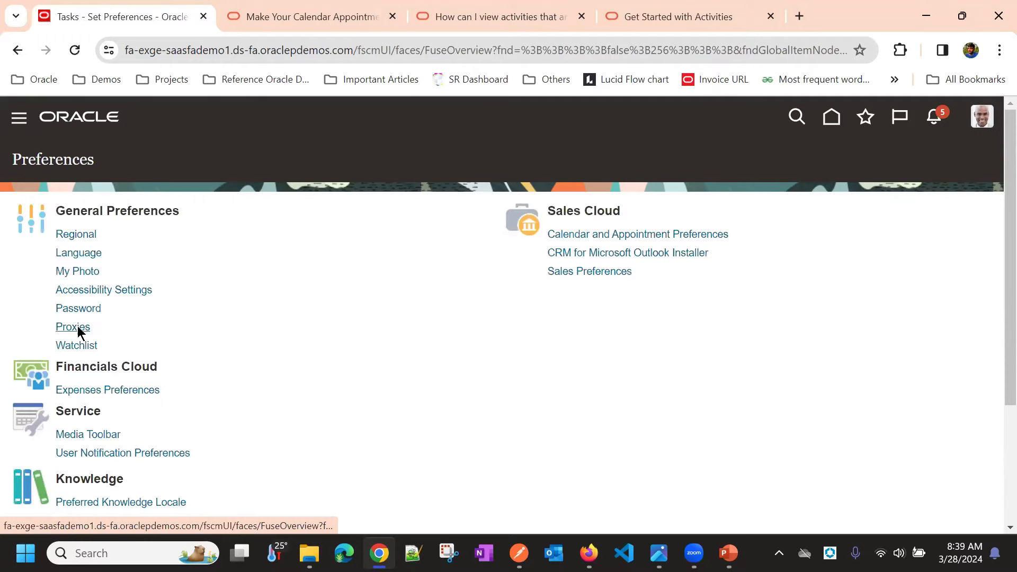
left_click(73, 327)
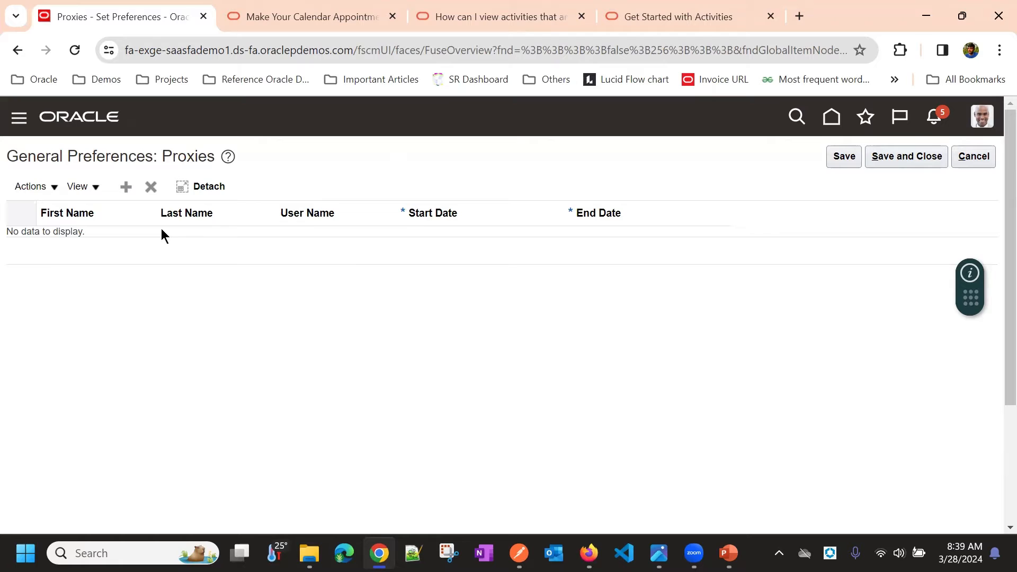
mouse_move(223, 238)
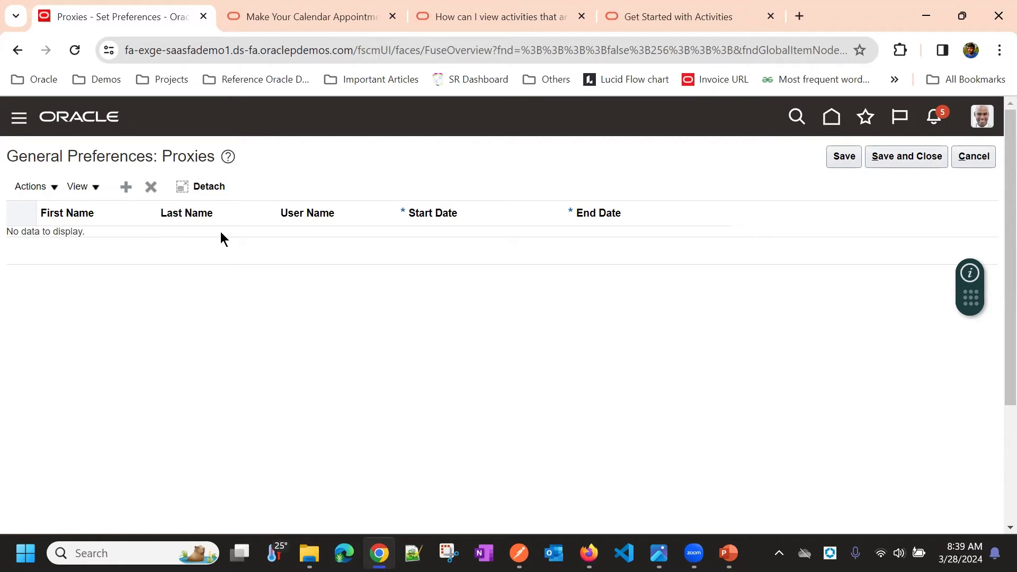
mouse_move(528, 250)
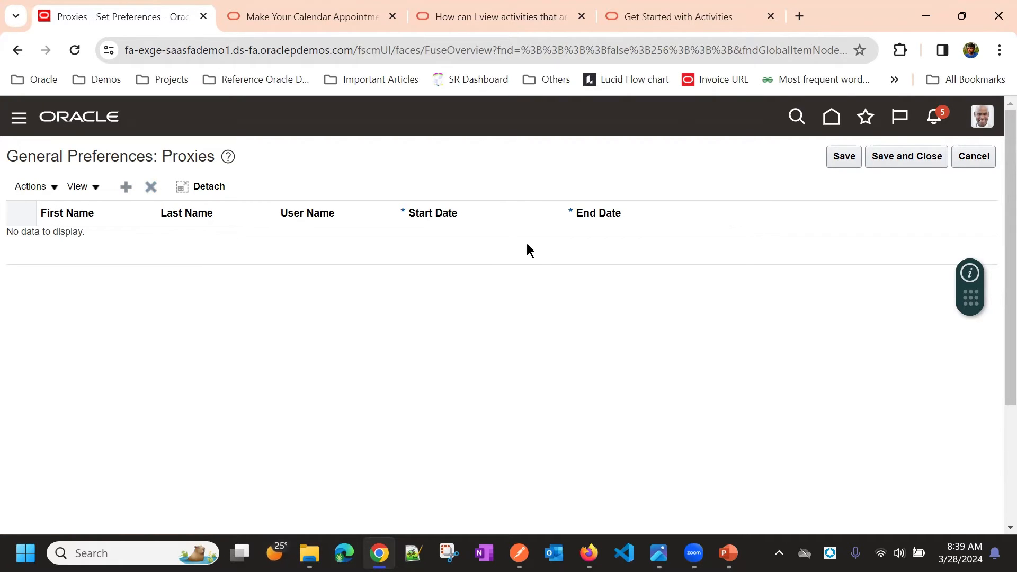
mouse_move(379, 257)
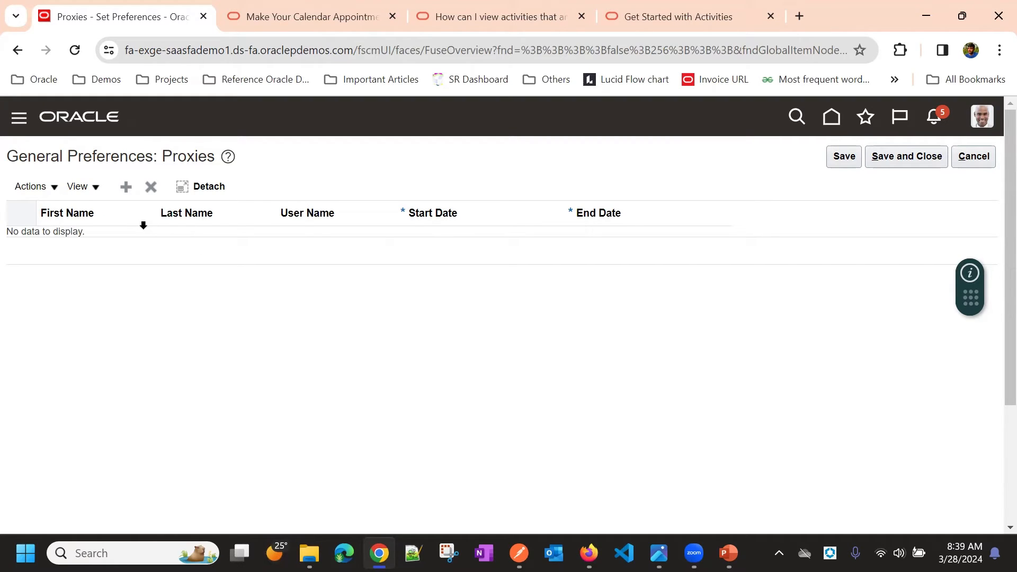
mouse_move(465, 243)
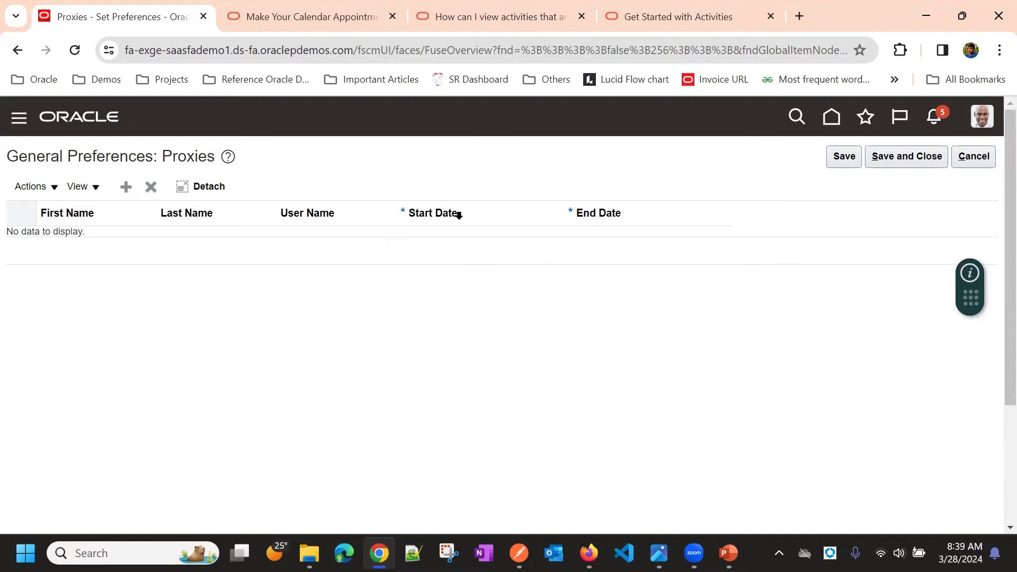
mouse_move(564, 299)
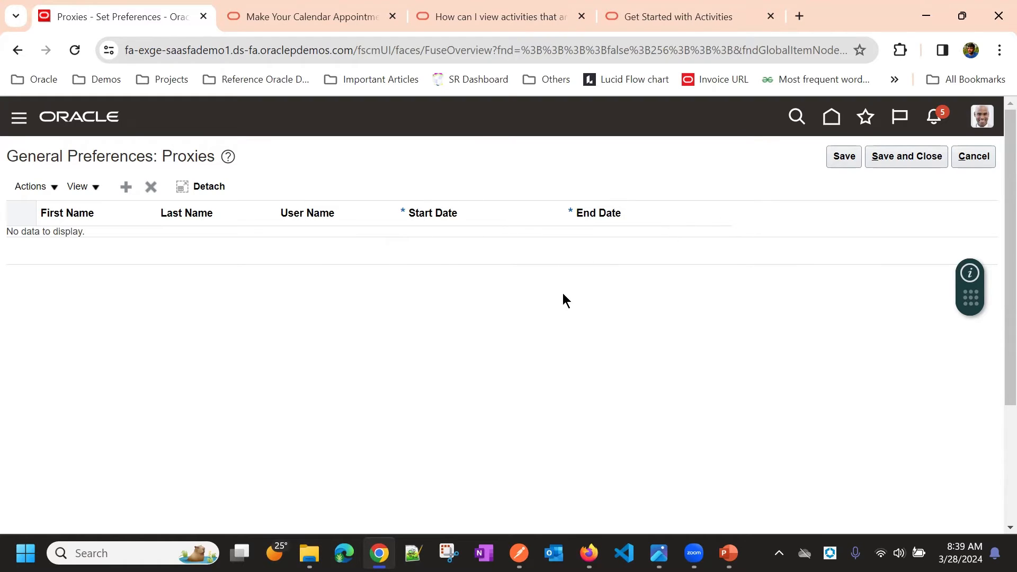
left_click(973, 157)
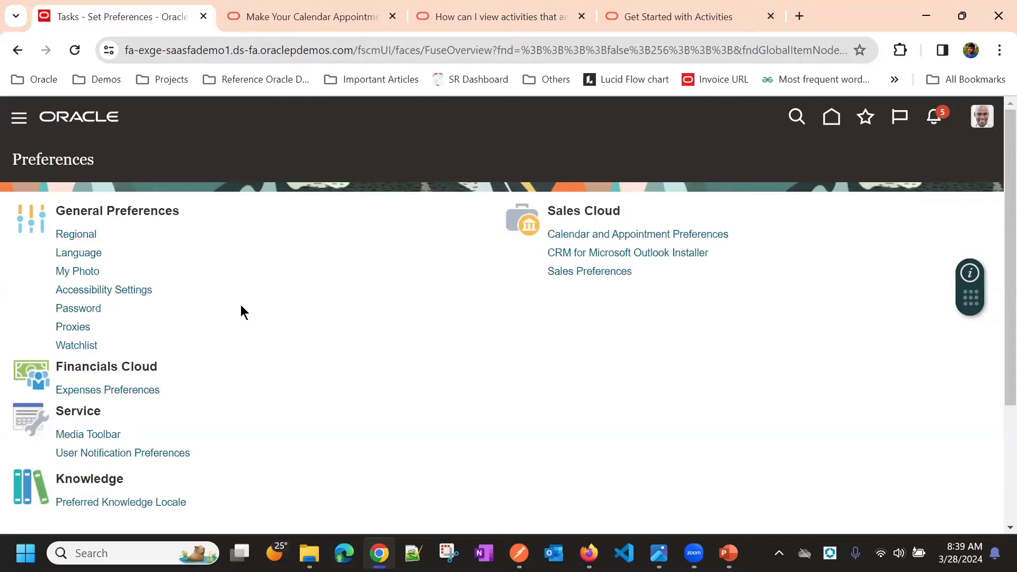
mouse_move(178, 342)
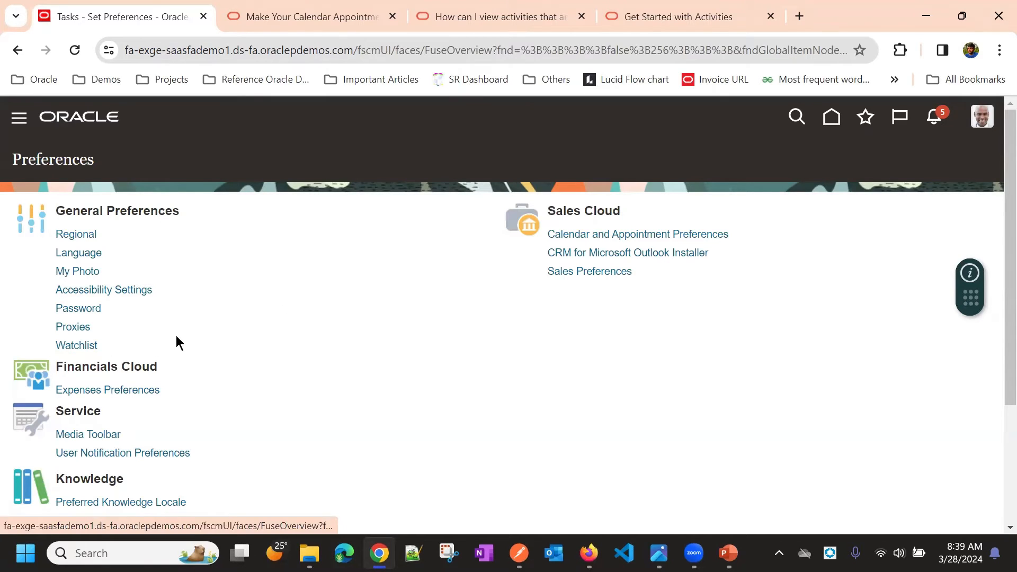
left_click(76, 345)
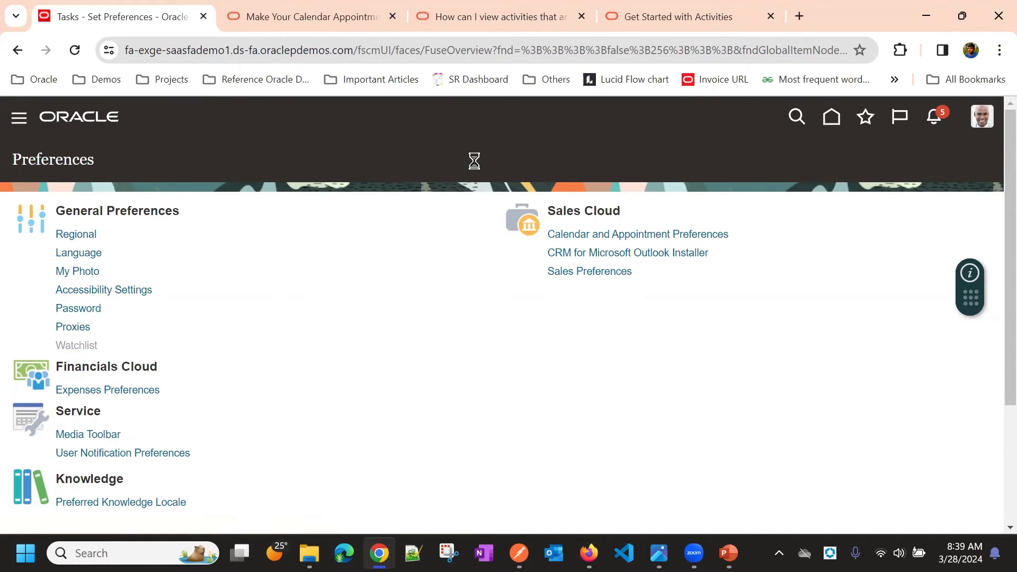
left_click(76, 345)
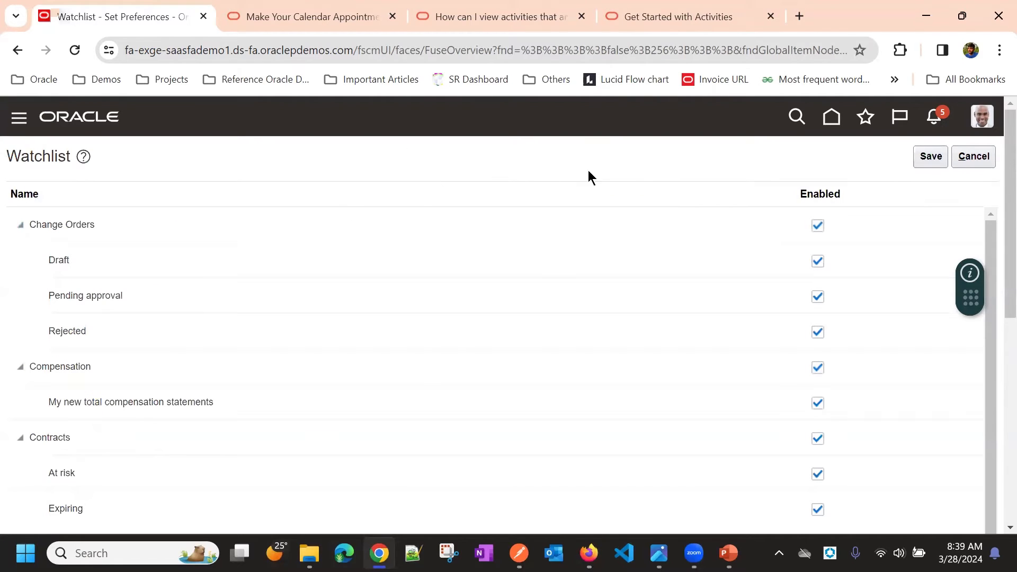
scroll("down", 3)
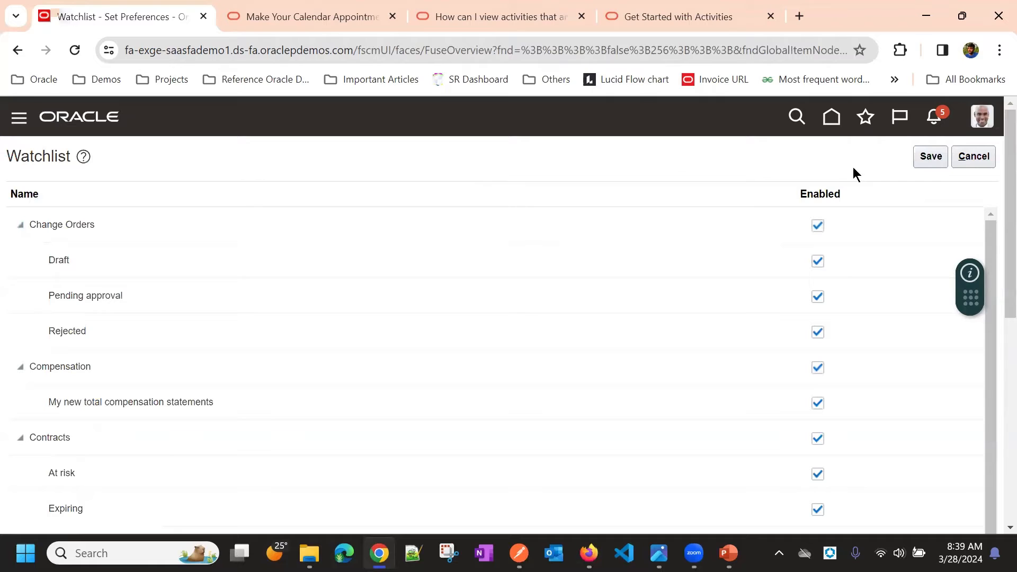
mouse_move(866, 116)
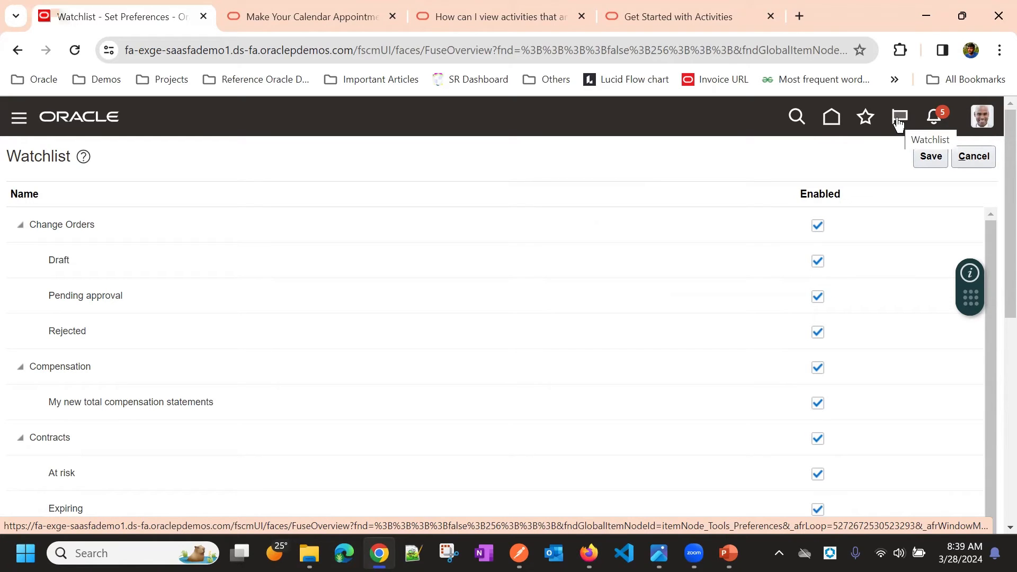
mouse_move(930, 157)
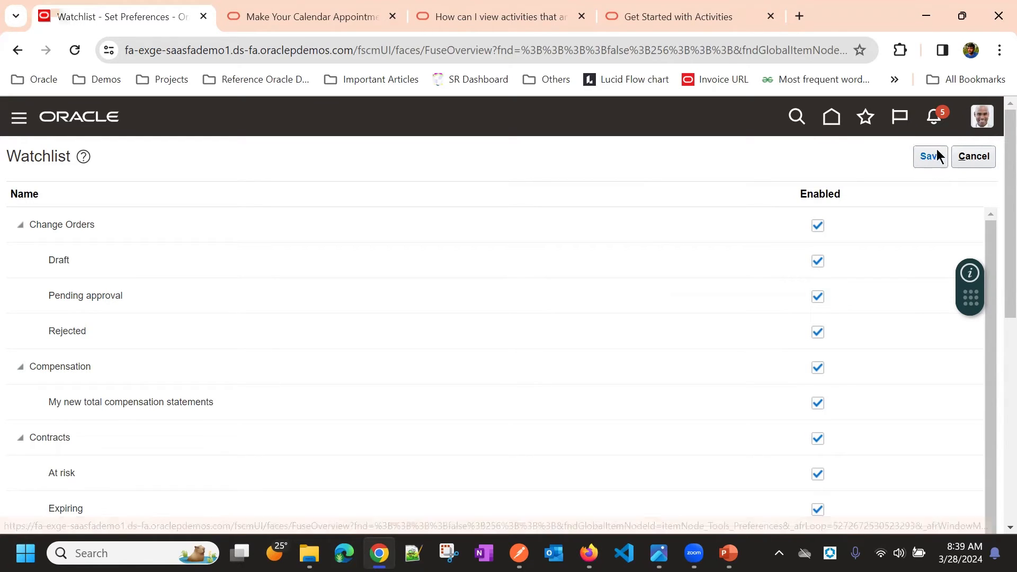
left_click(972, 156)
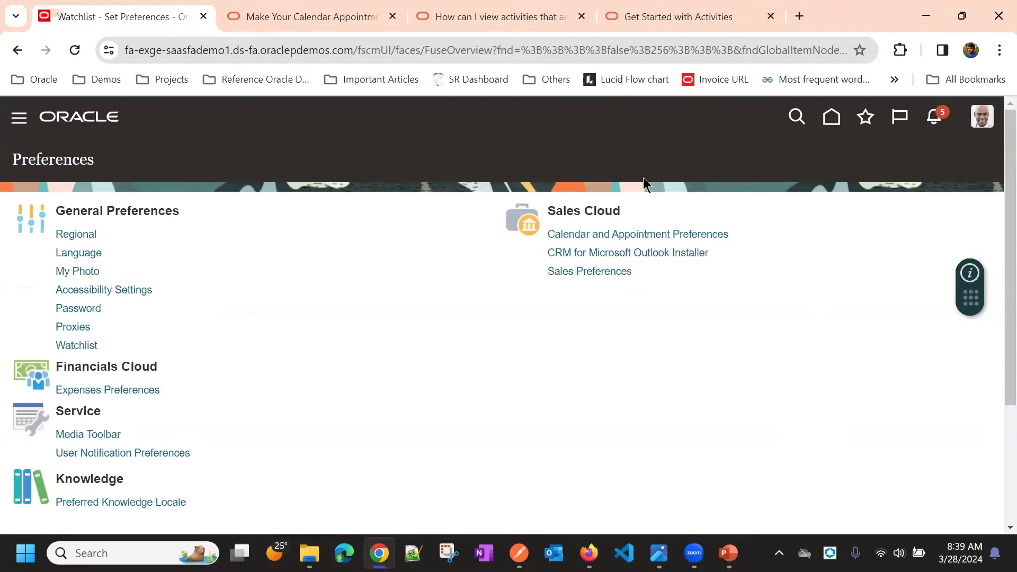
scroll("down", 3)
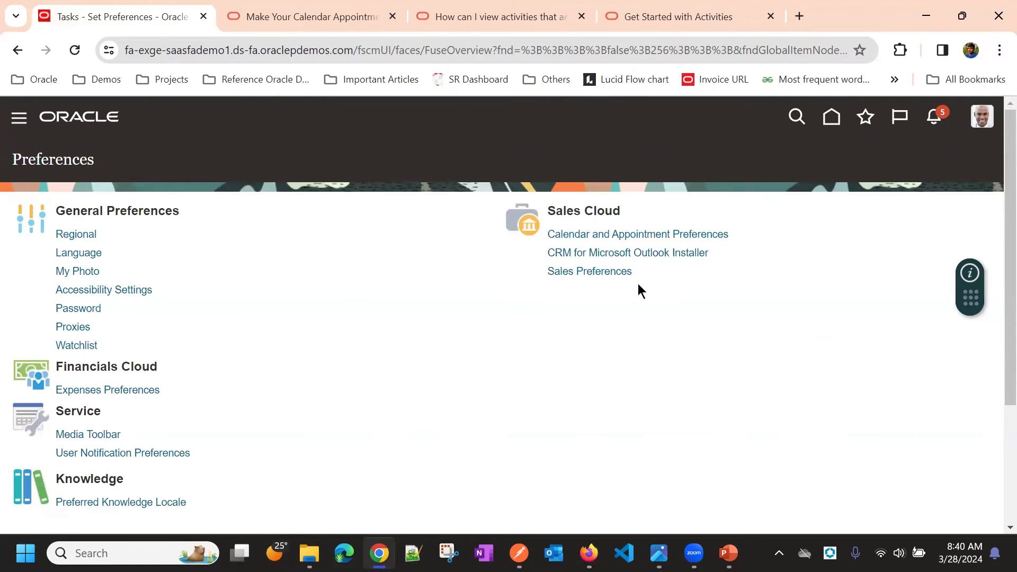
mouse_move(615, 235)
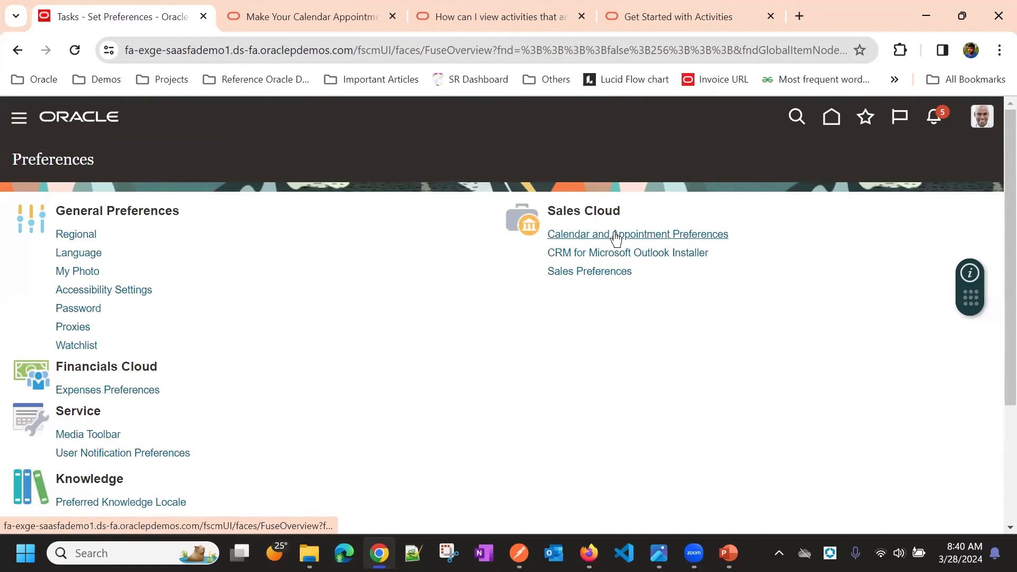
left_click(637, 234)
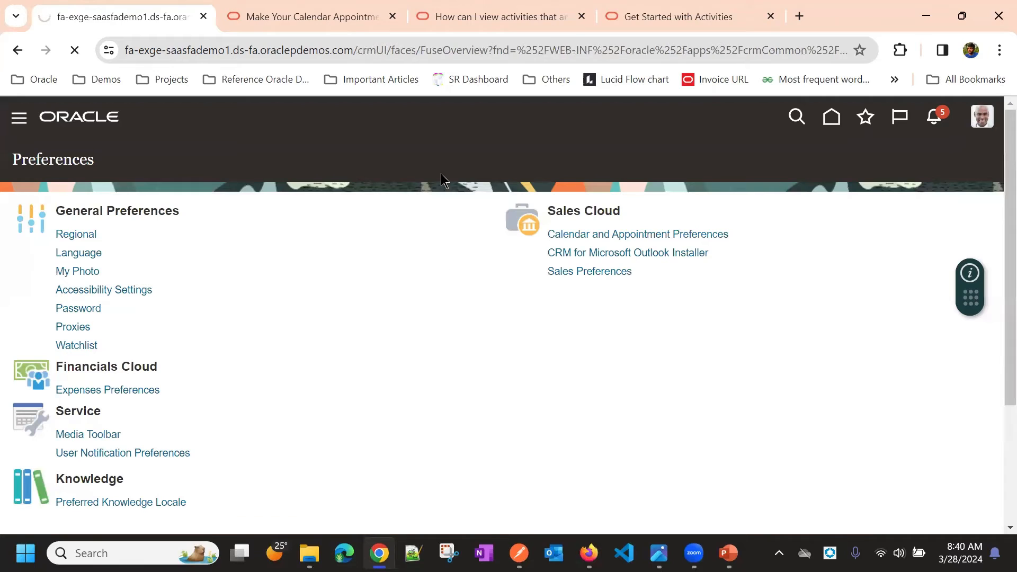
Step: Stop self-change notifications; default appointment reminders to 1 hour before with notification list reminders
left_click(637, 234)
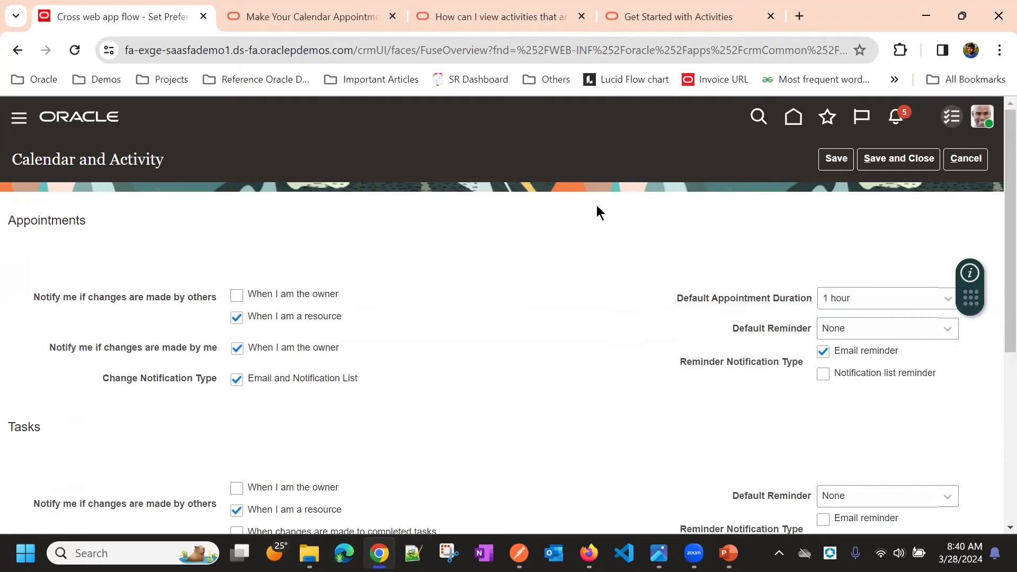
mouse_move(575, 232)
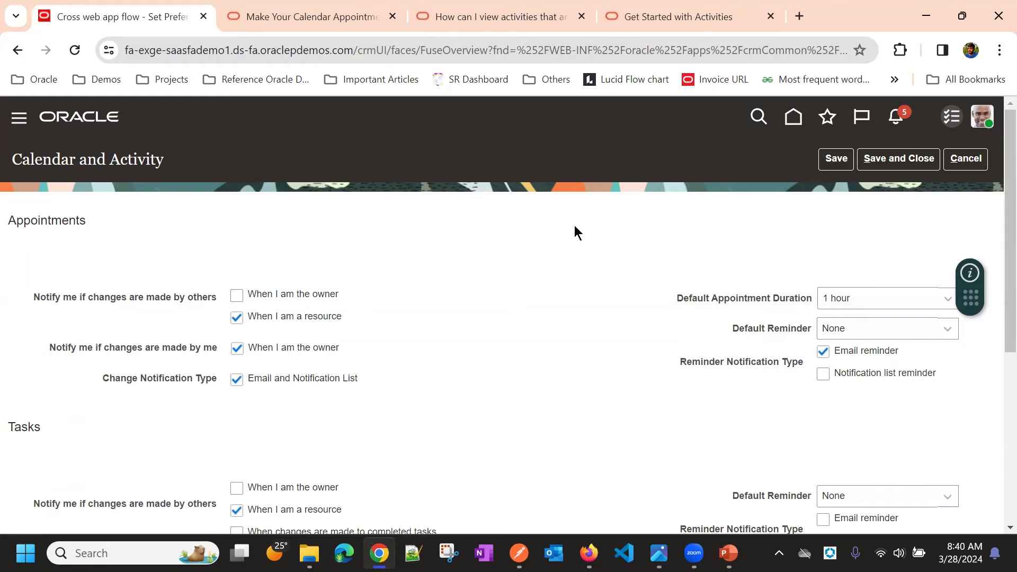
mouse_move(436, 178)
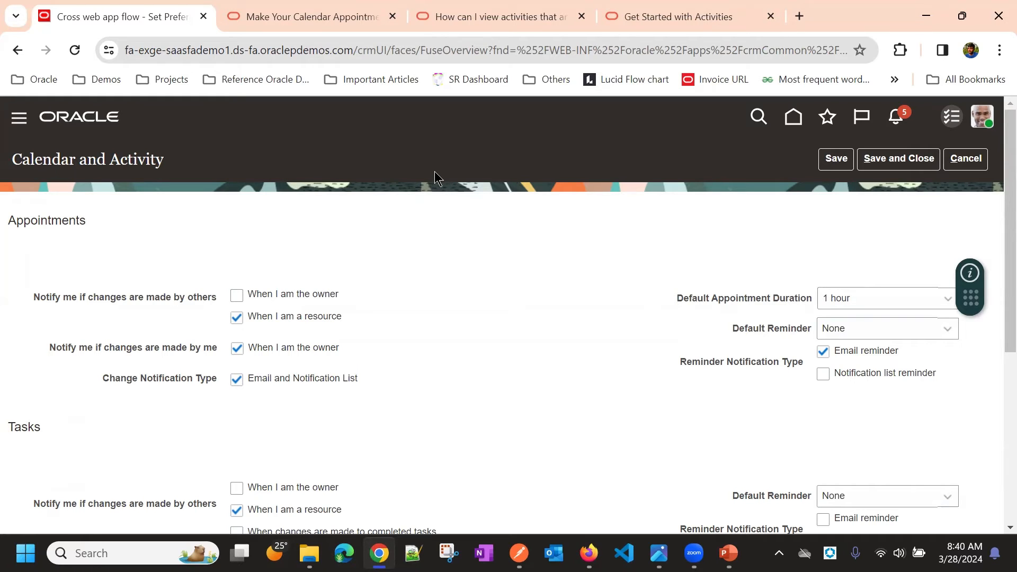
mouse_move(201, 206)
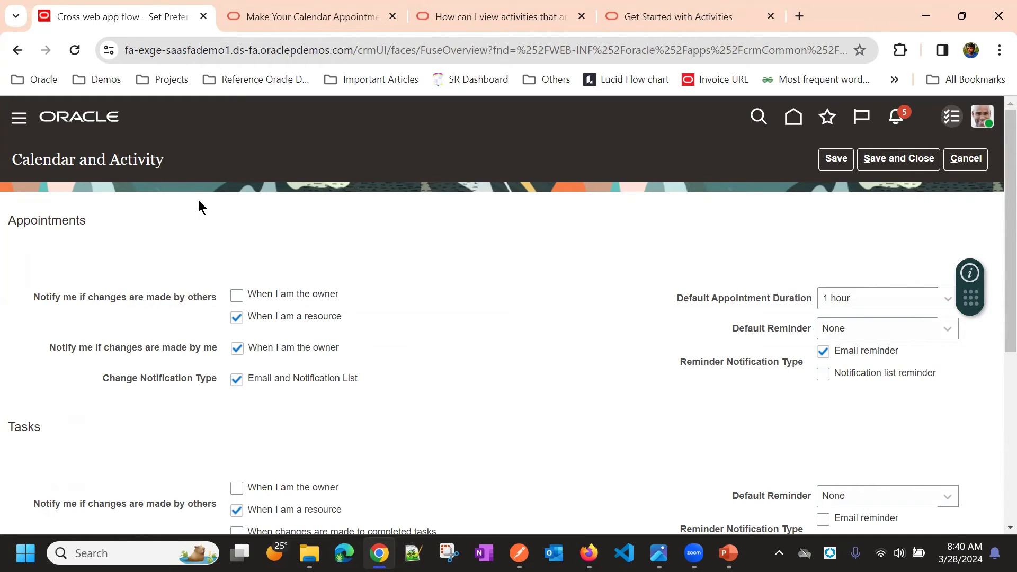
mouse_move(144, 282)
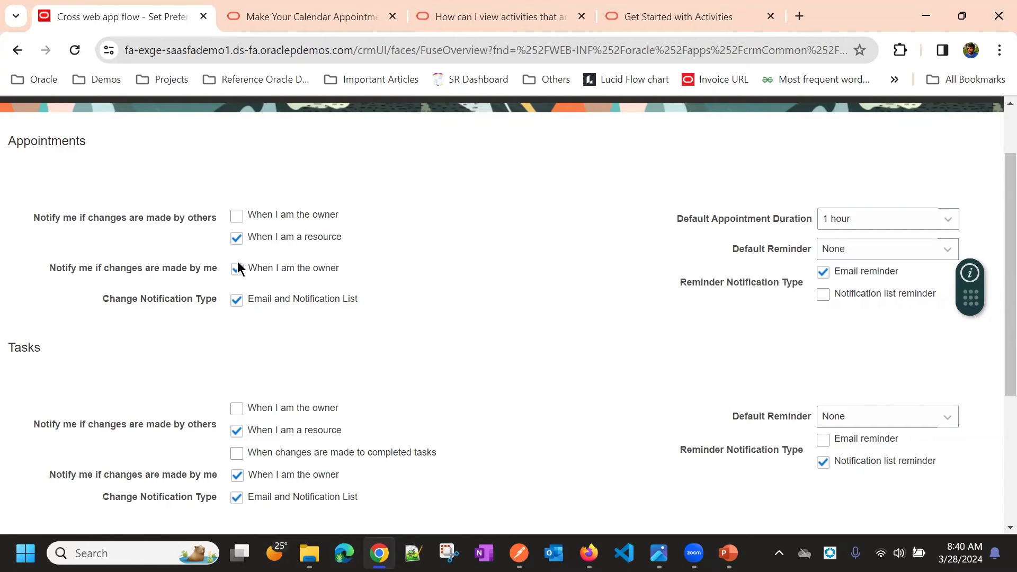
left_click(237, 268)
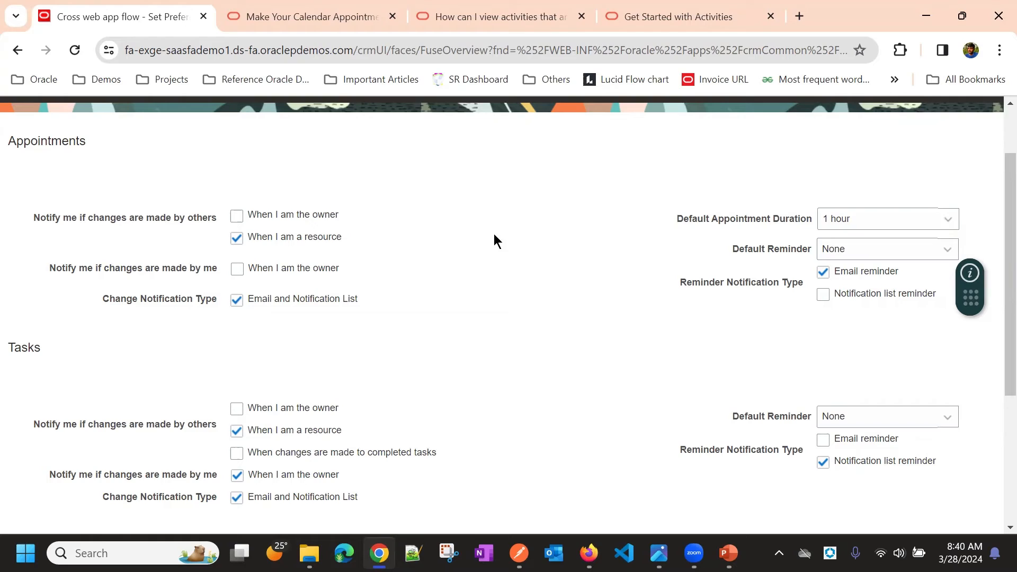
mouse_move(633, 240)
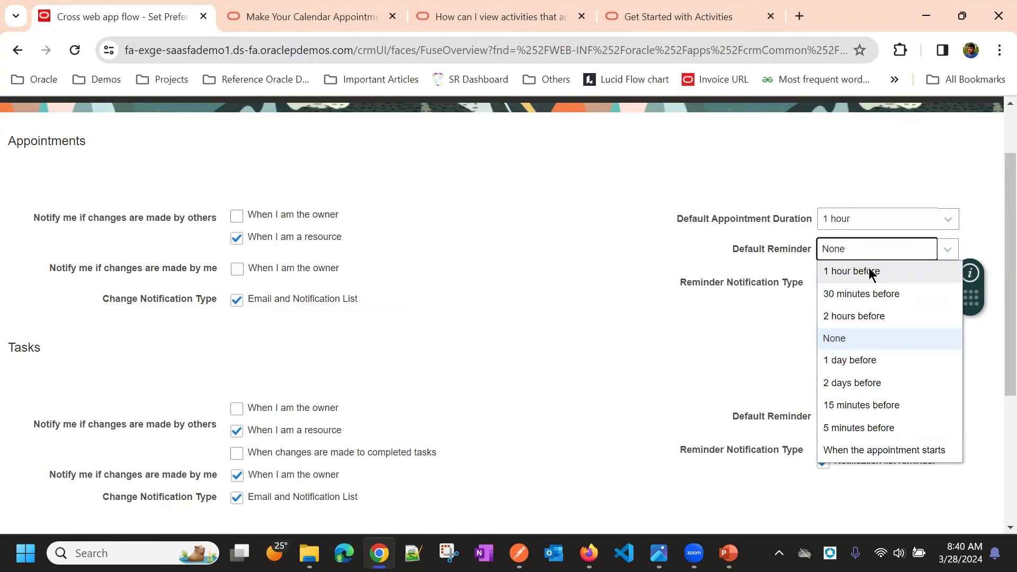
left_click(851, 271)
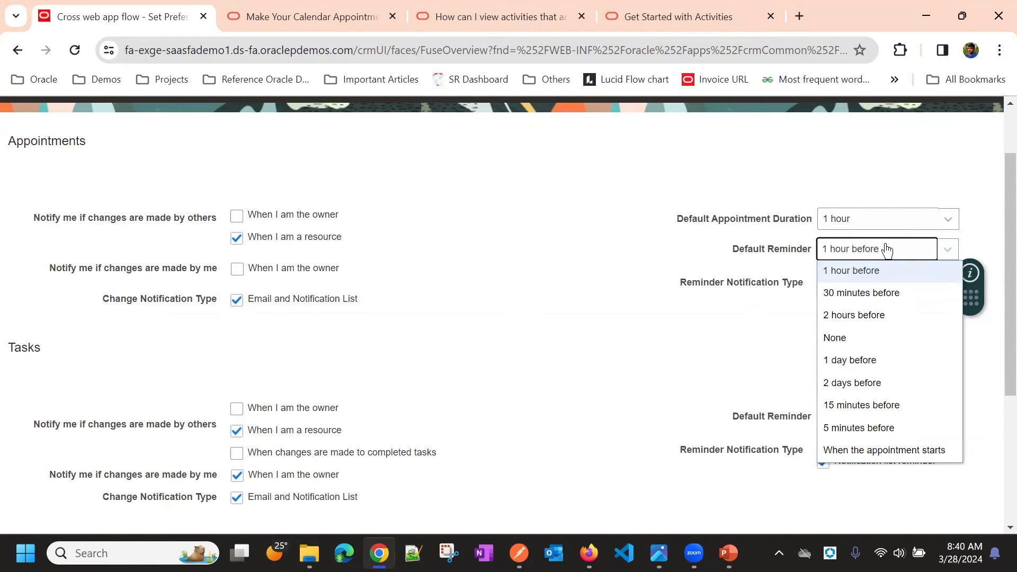
left_click(851, 271)
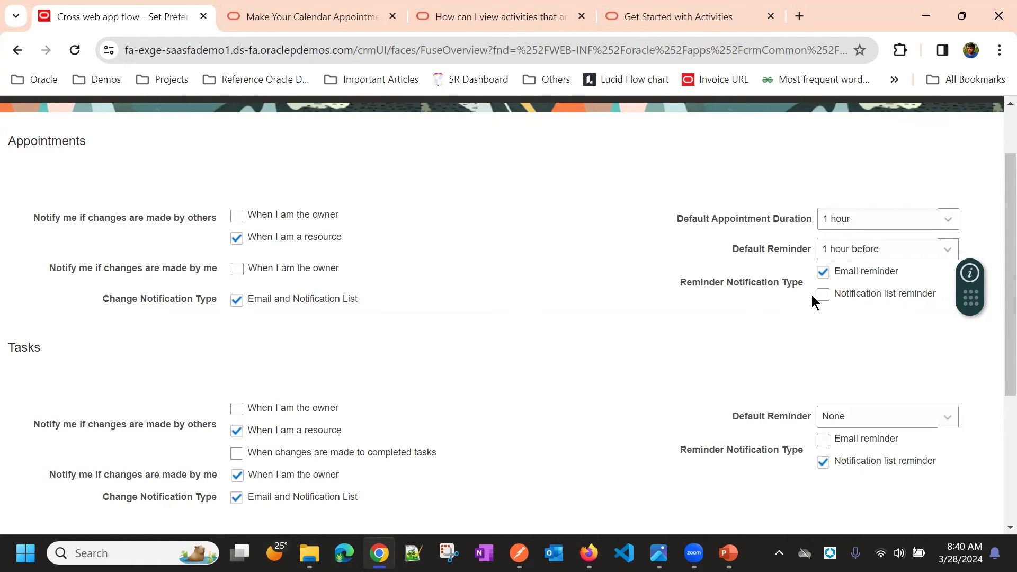
left_click(823, 294)
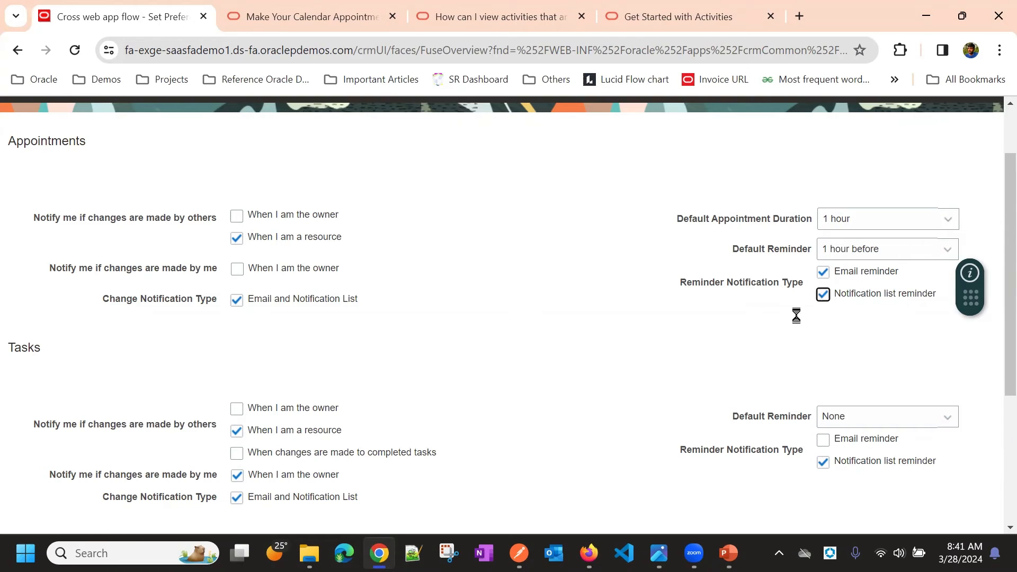
mouse_move(851, 327)
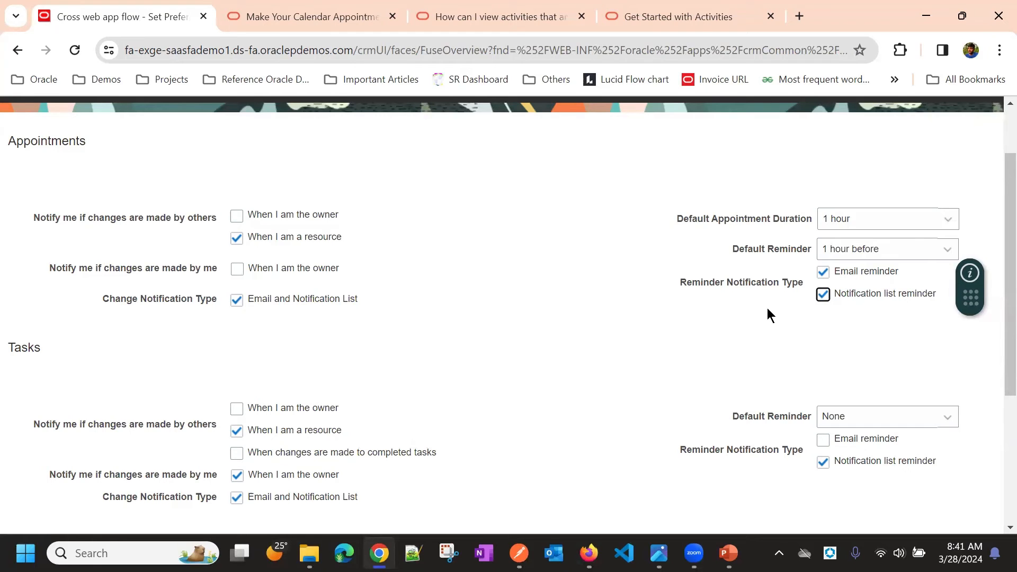
scroll("down", 3)
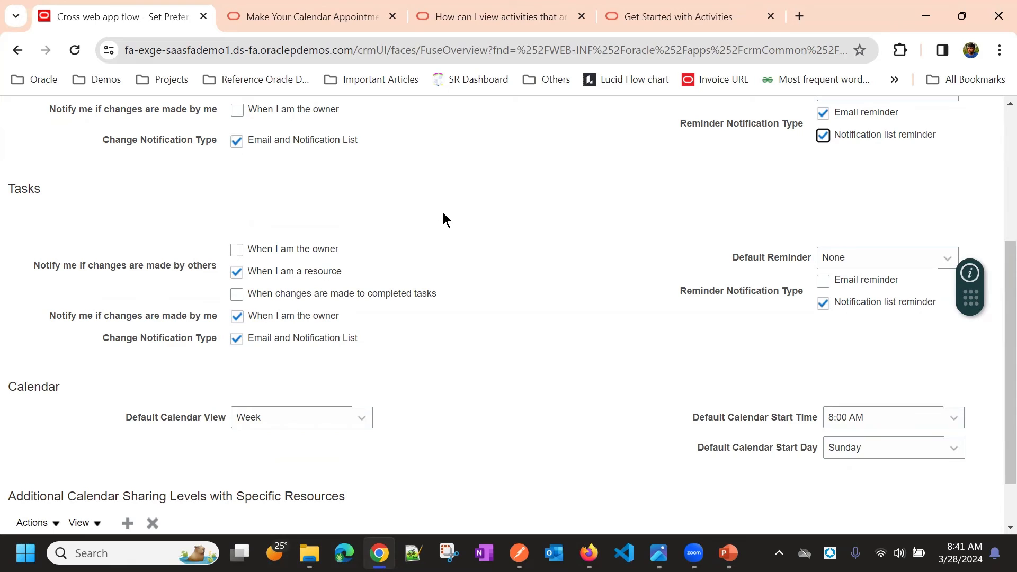
scroll("down", 3)
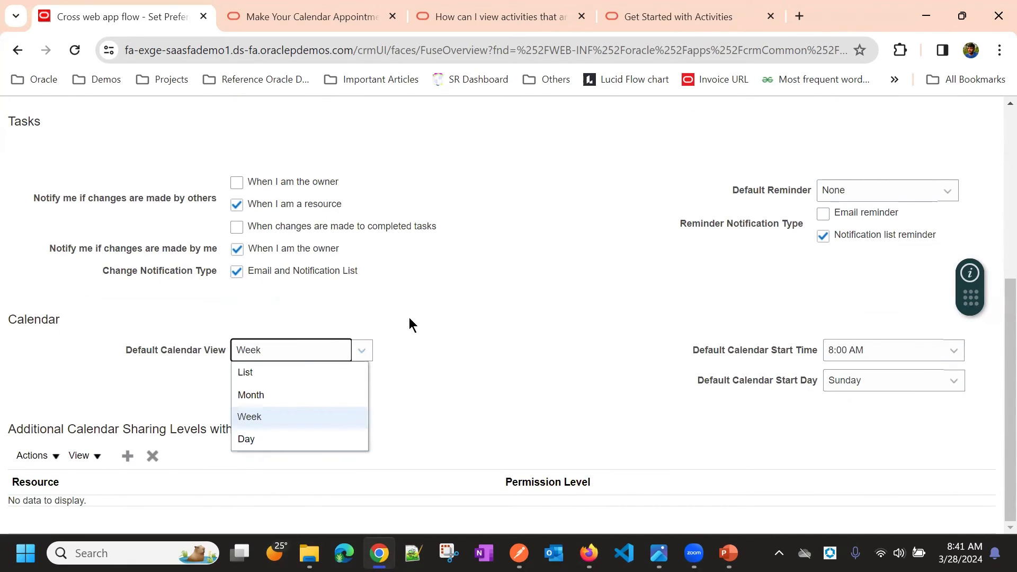
mouse_move(272, 377)
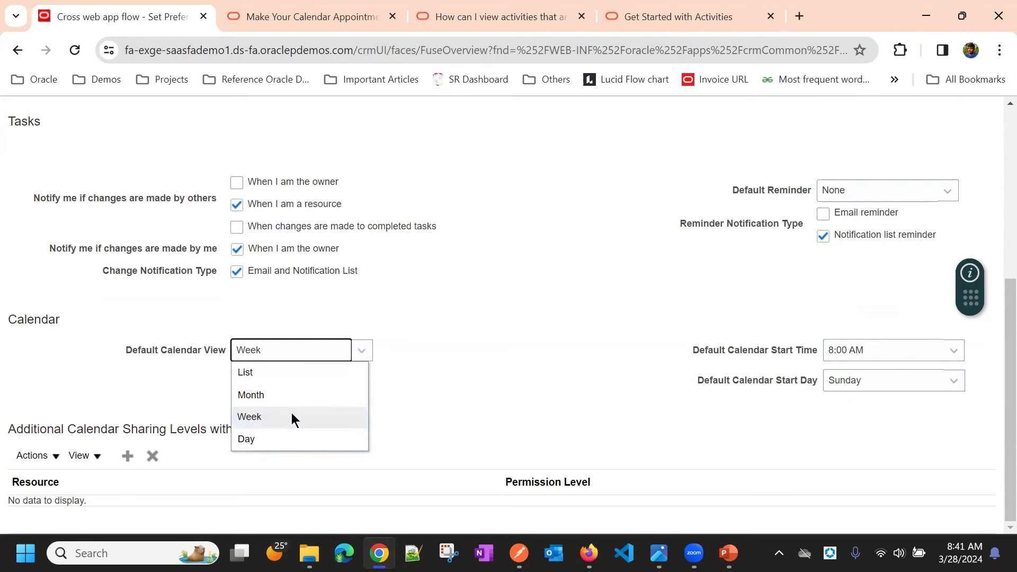
left_click(249, 416)
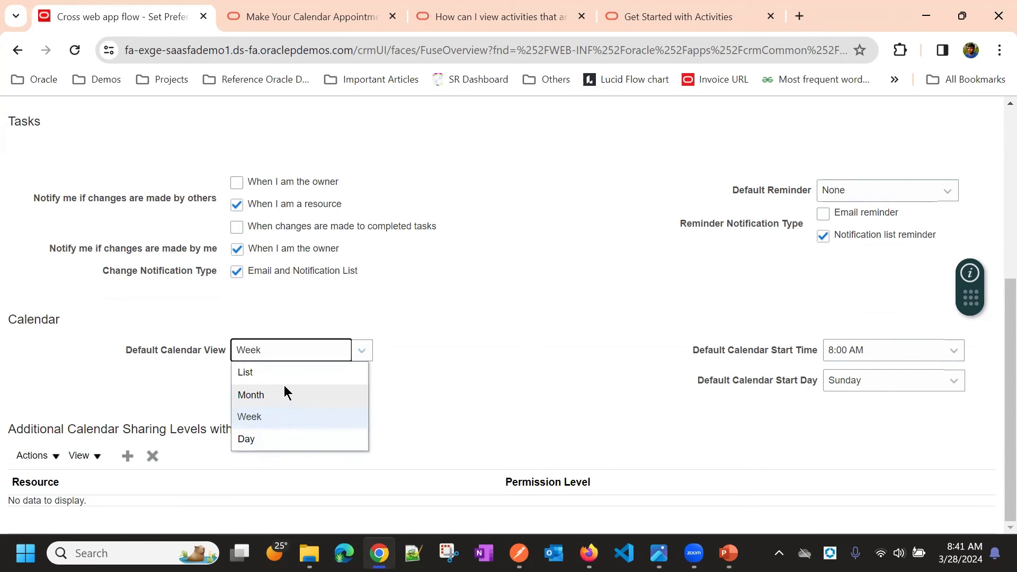
mouse_move(311, 395)
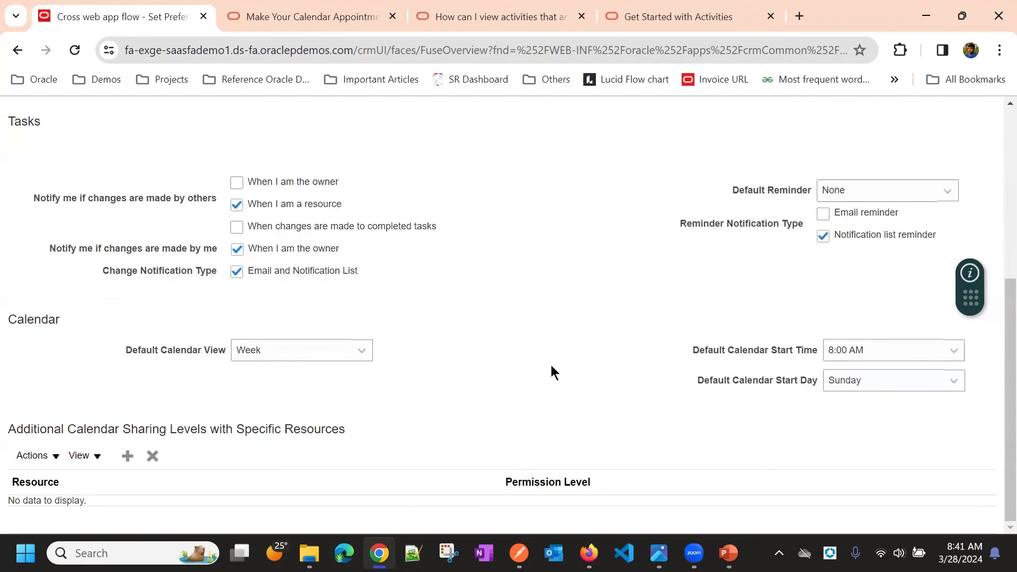
mouse_move(551, 348)
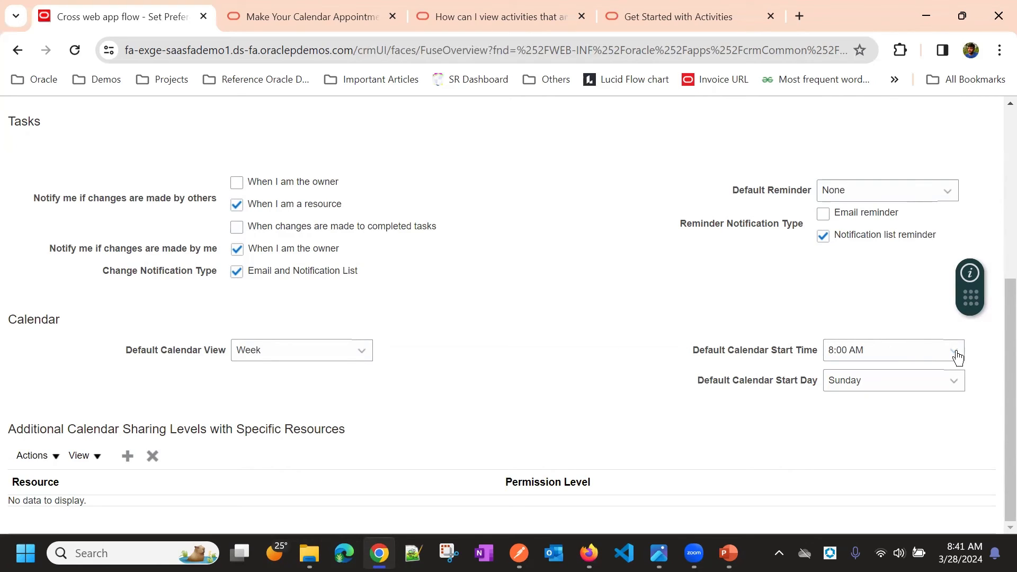
mouse_move(940, 351)
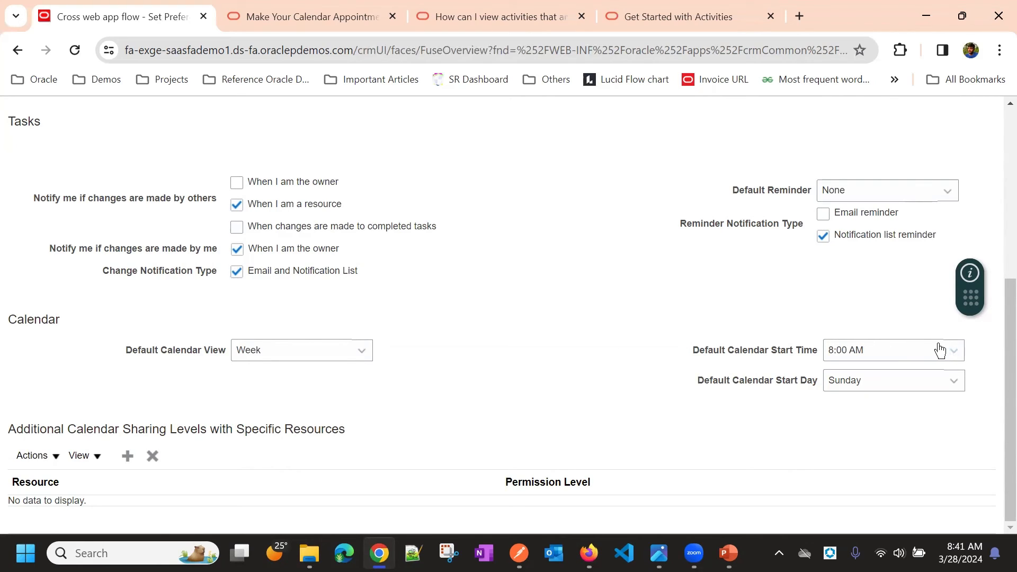
left_click(952, 351)
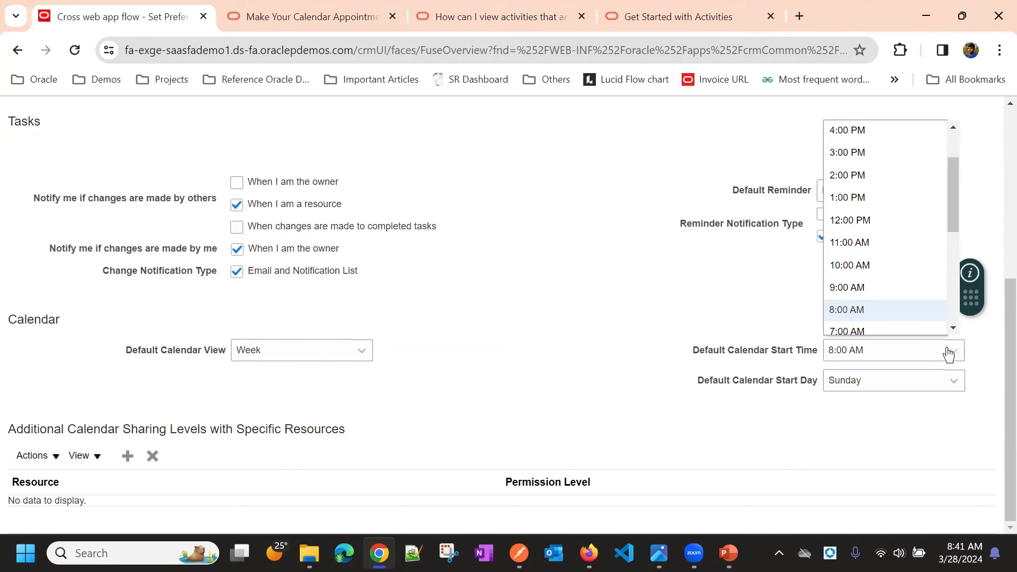
scroll("down", 3)
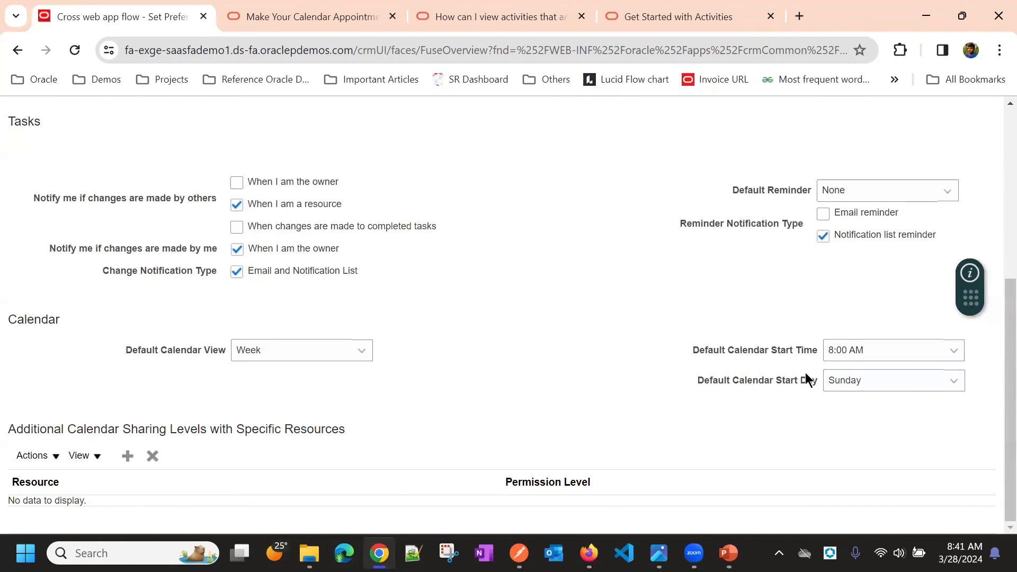
left_click(954, 380)
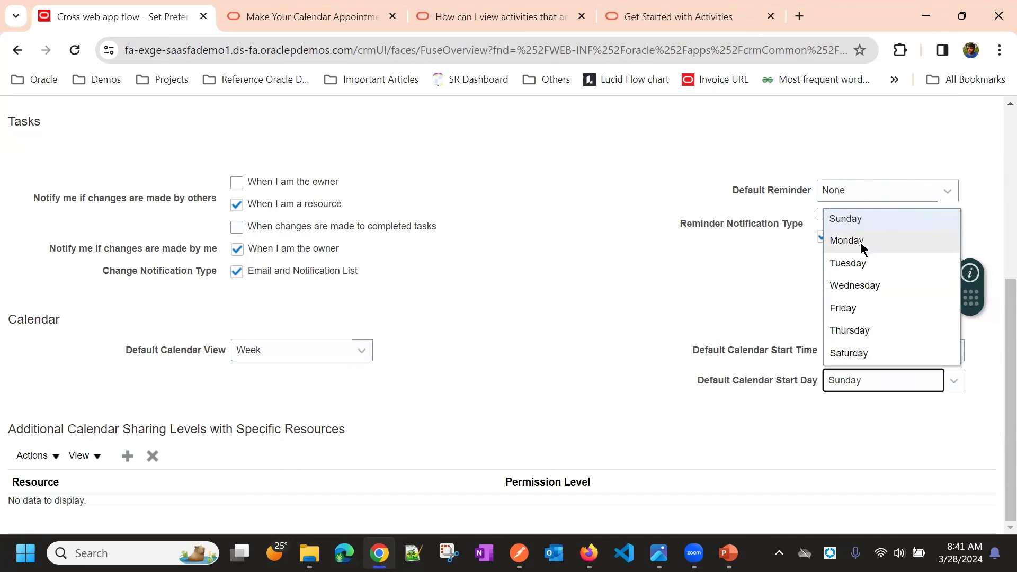
left_click(395, 415)
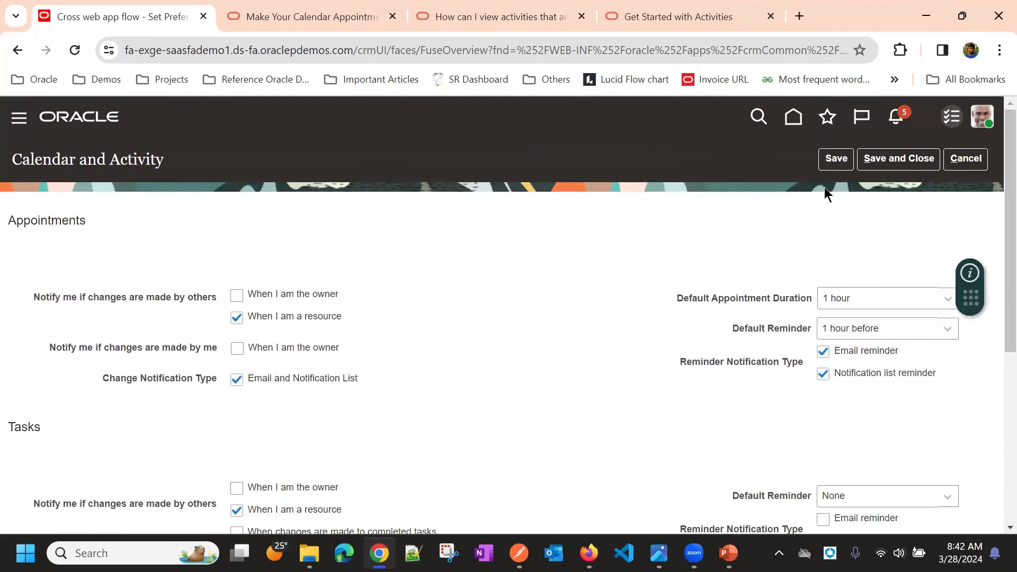
Step: Save the calendar preferences and visit the CRM for Microsoft Outlook Installer page
left_click(898, 158)
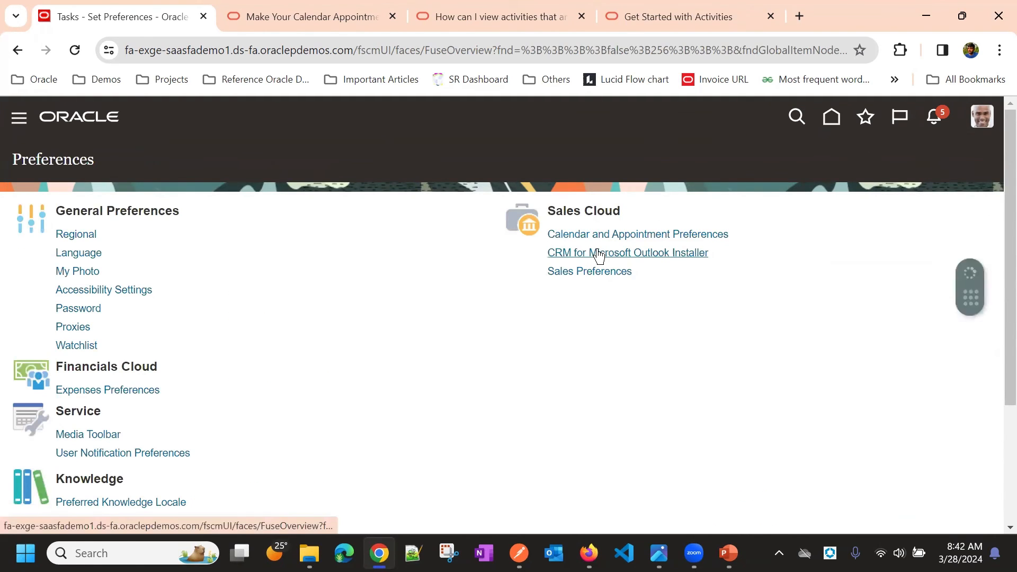
left_click(626, 252)
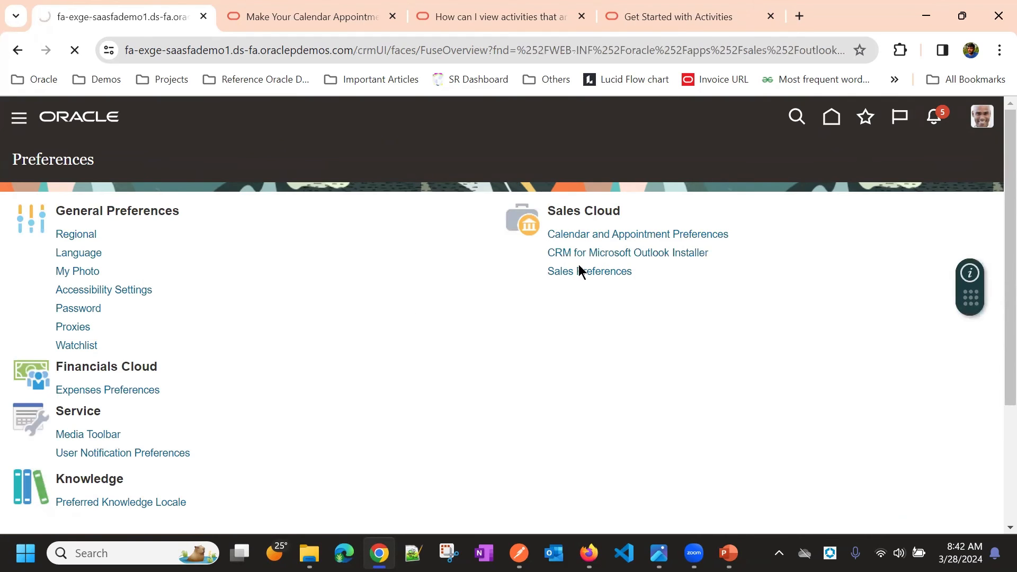
left_click(628, 252)
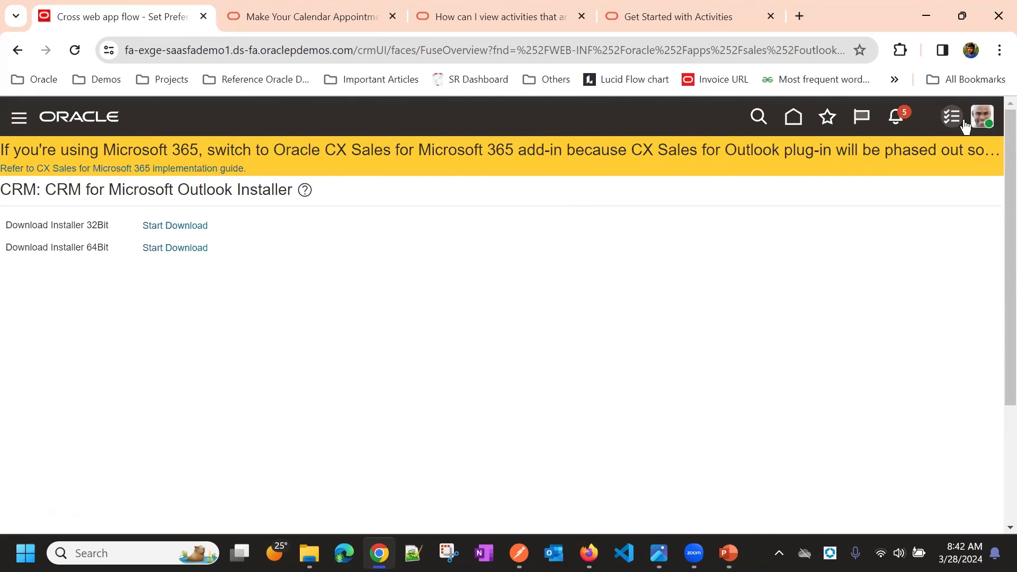
Step: Return to the Preferences overview via Set Preferences in Settings and Actions
left_click(981, 117)
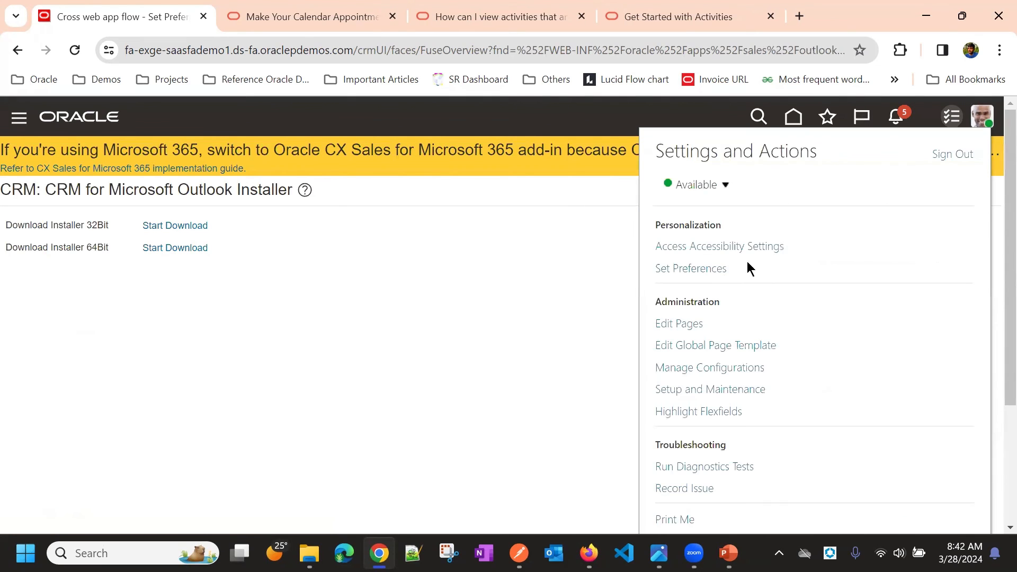
left_click(690, 268)
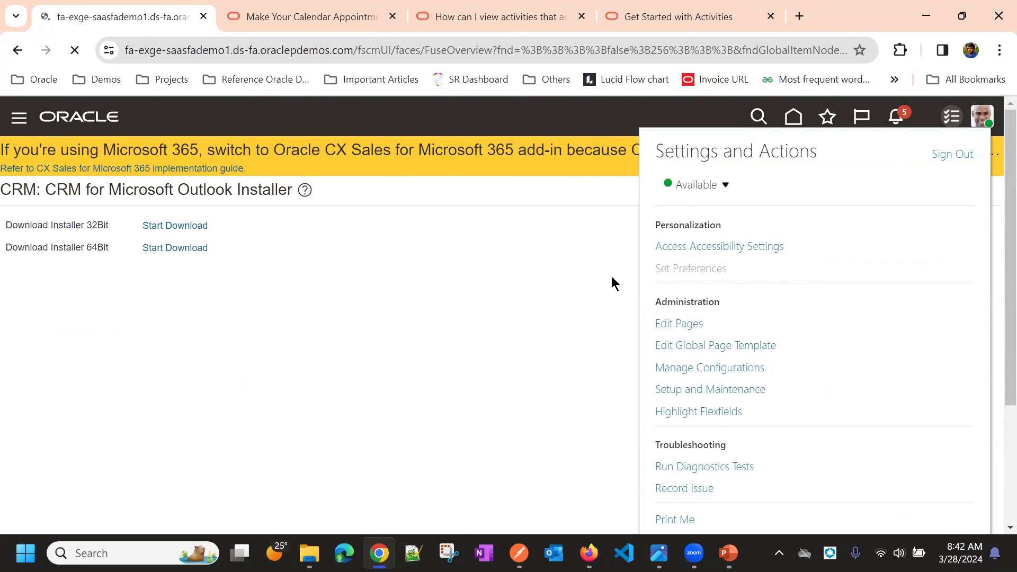
left_click(690, 268)
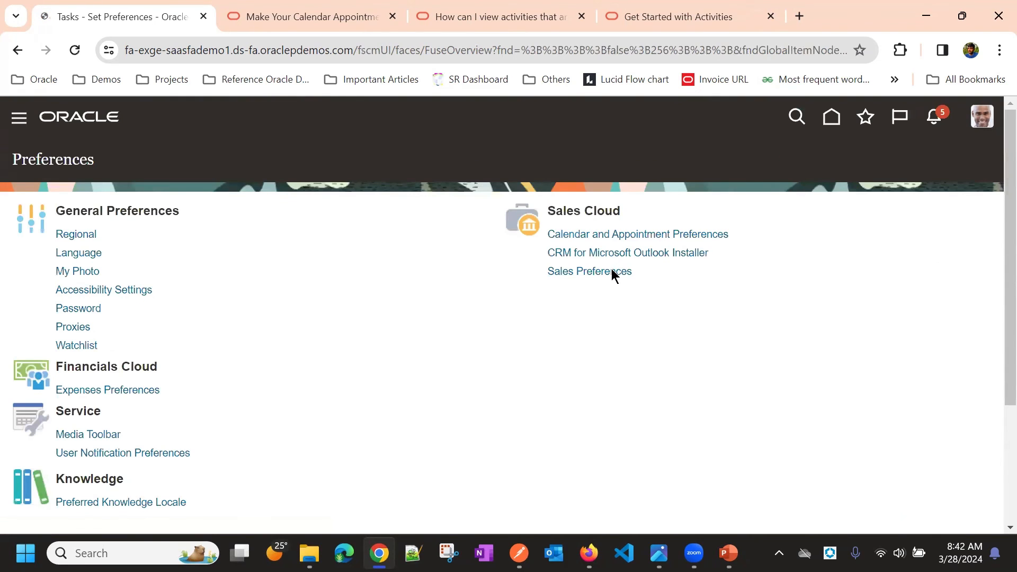
Step: View Sales Preferences Opportunities defaults: My Opportunities, My Revenue Items, Current Quarter
left_click(589, 271)
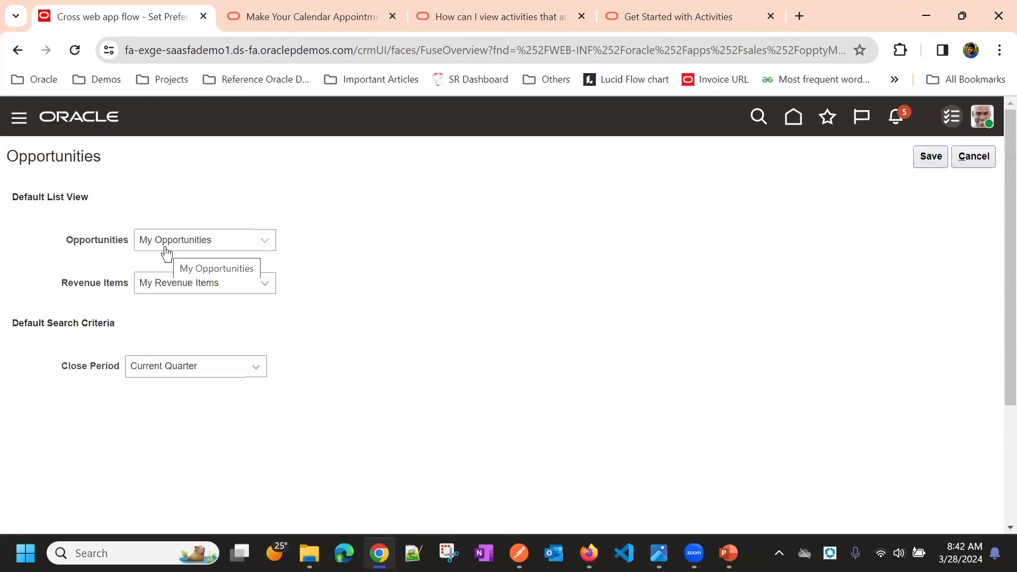
double_click(97, 239)
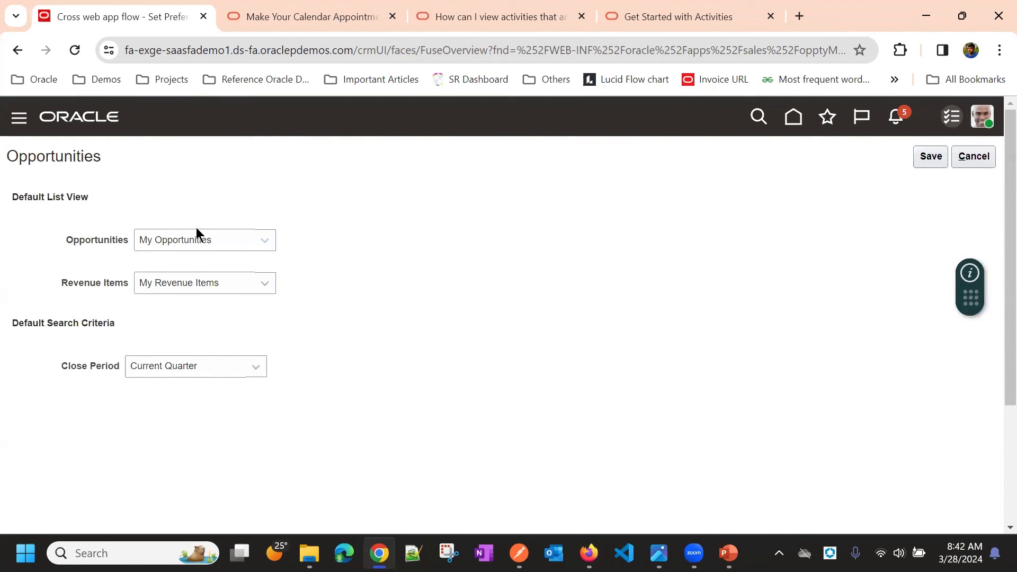
mouse_move(61, 243)
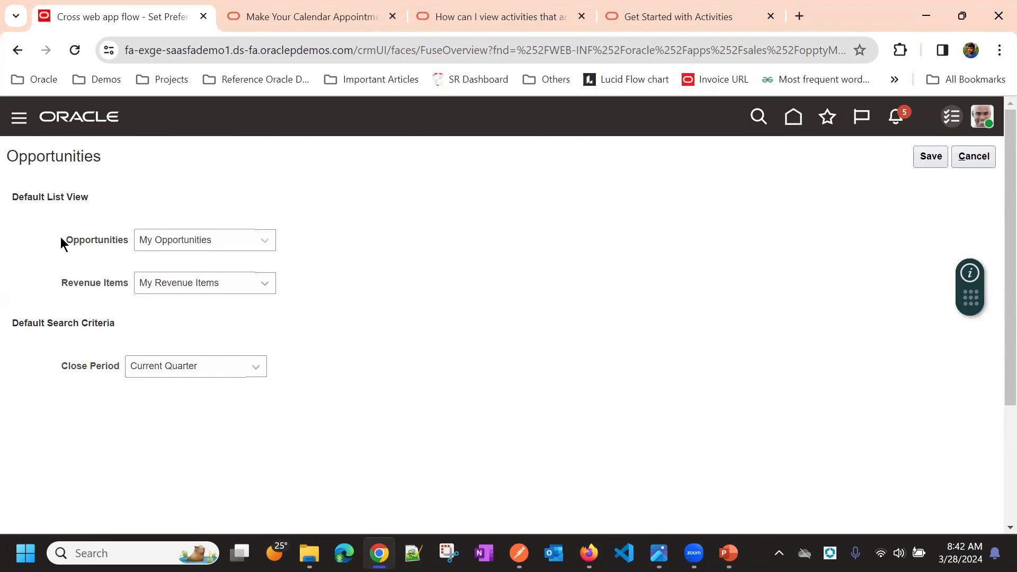
mouse_move(197, 153)
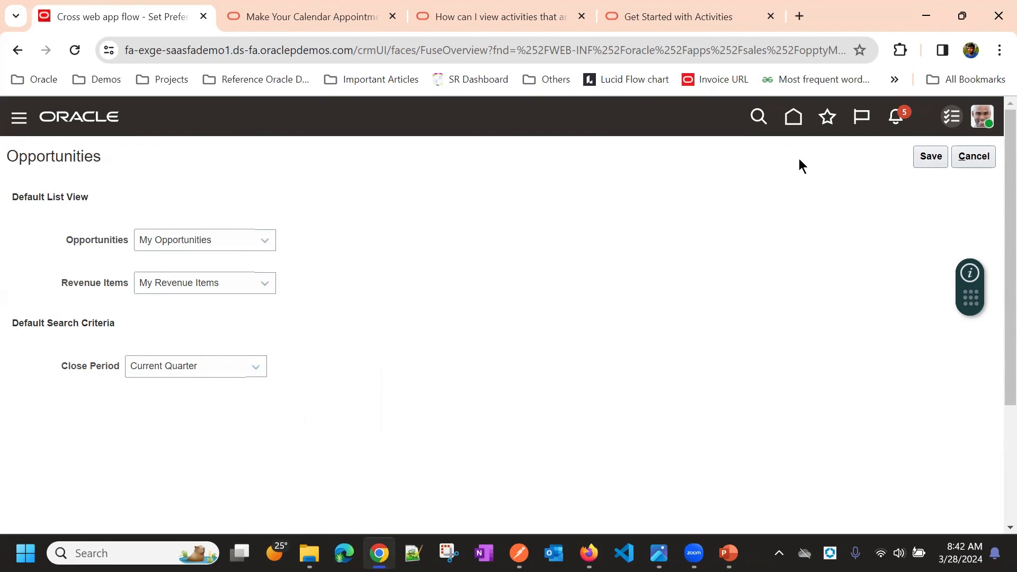
mouse_move(706, 267)
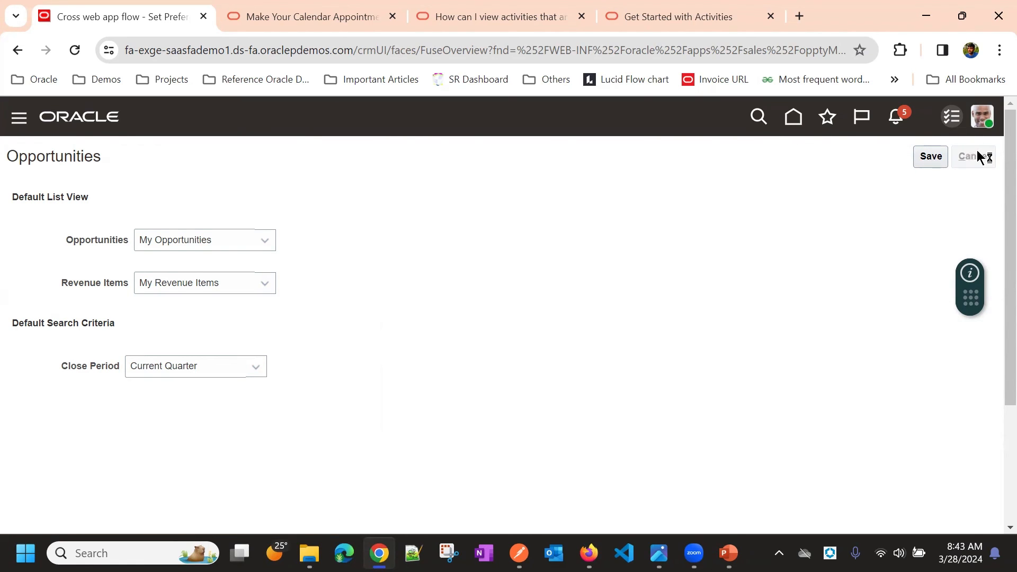
mouse_move(563, 223)
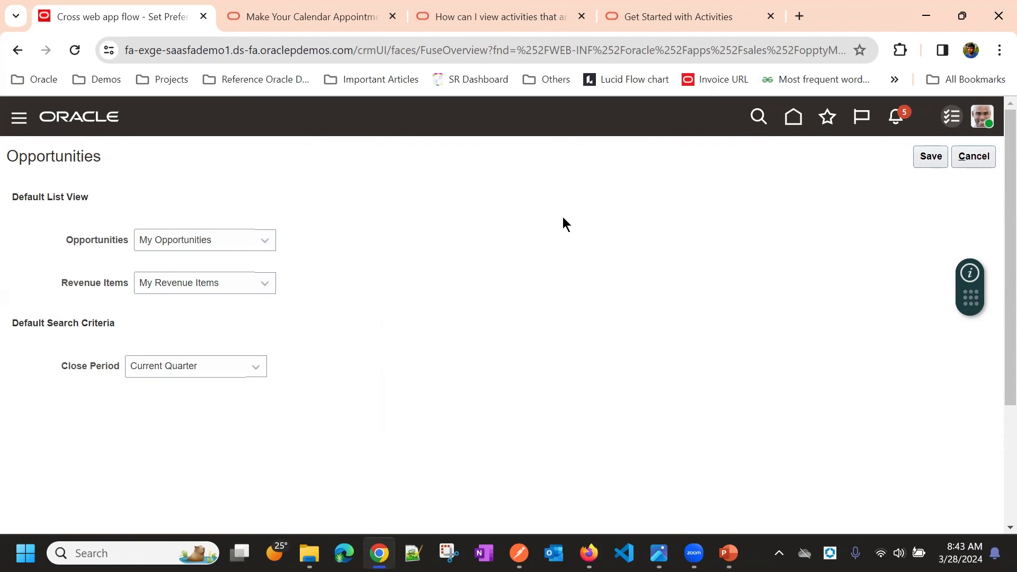
mouse_move(582, 512)
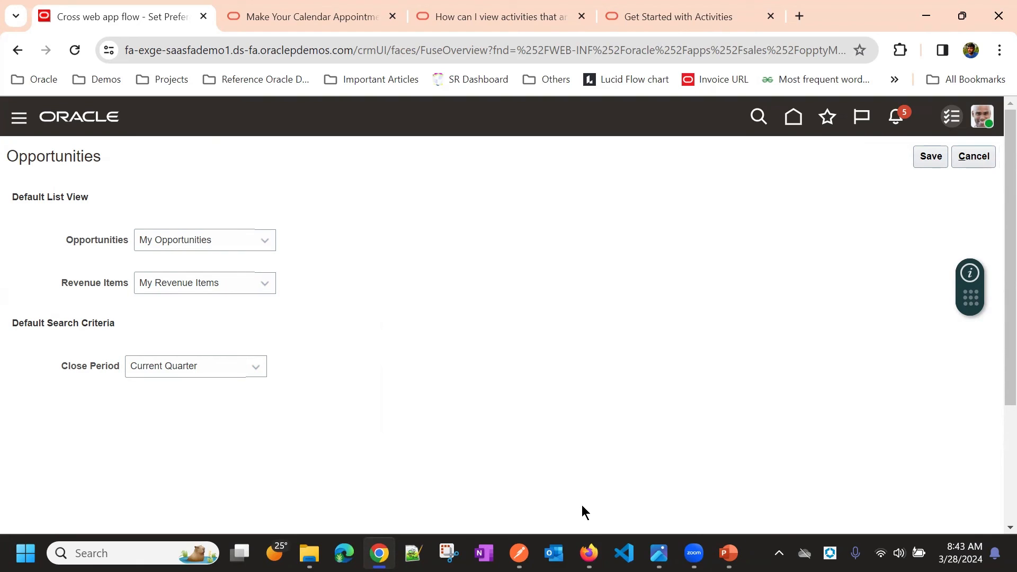